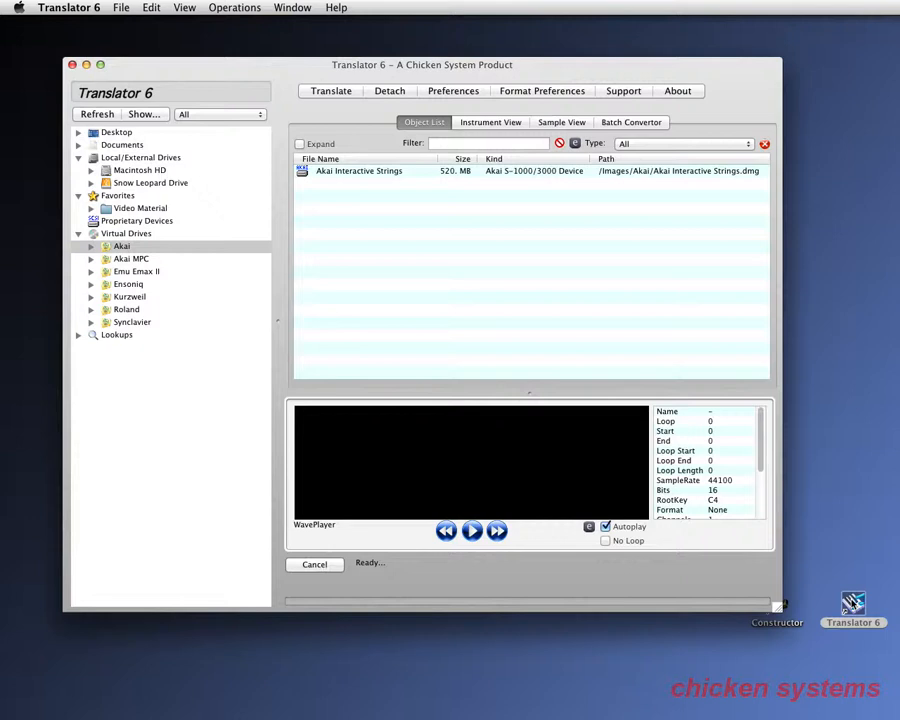
pyautogui.moveTo(196, 30)
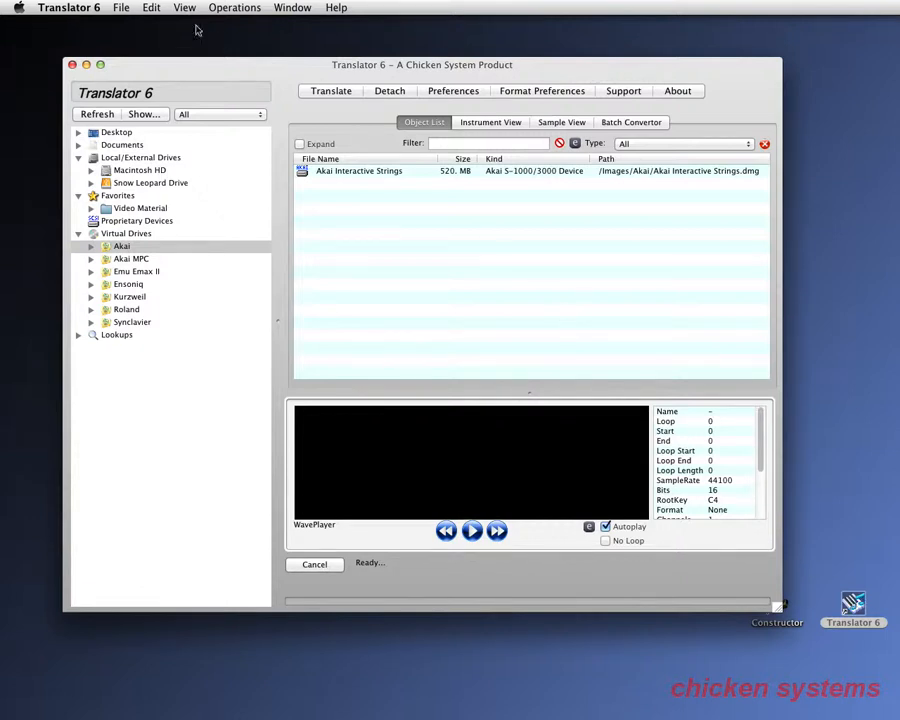
pyautogui.moveTo(260, 70)
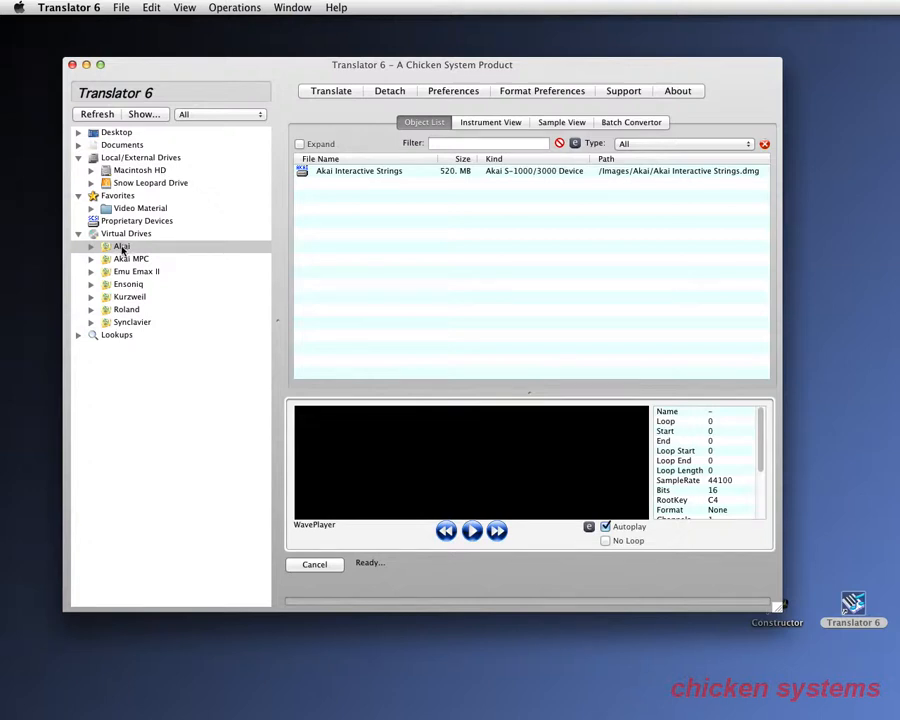
# Toggle the Akai virtual drive open, closed and open again to show the Akai Interactive Strings disc.
pyautogui.click(92, 246)
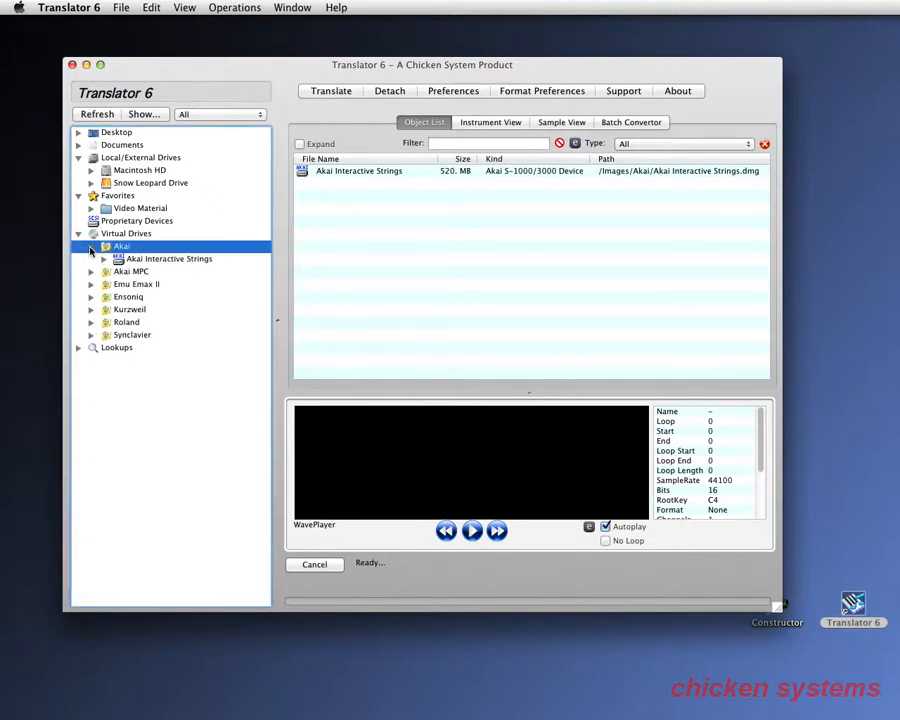
pyautogui.click(92, 246)
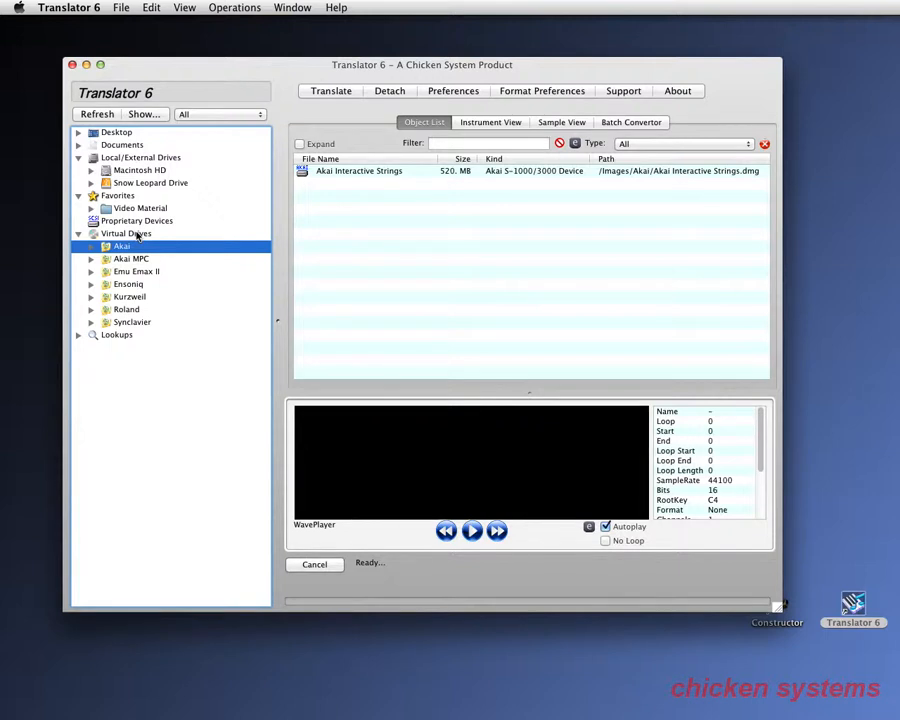
pyautogui.moveTo(122, 270)
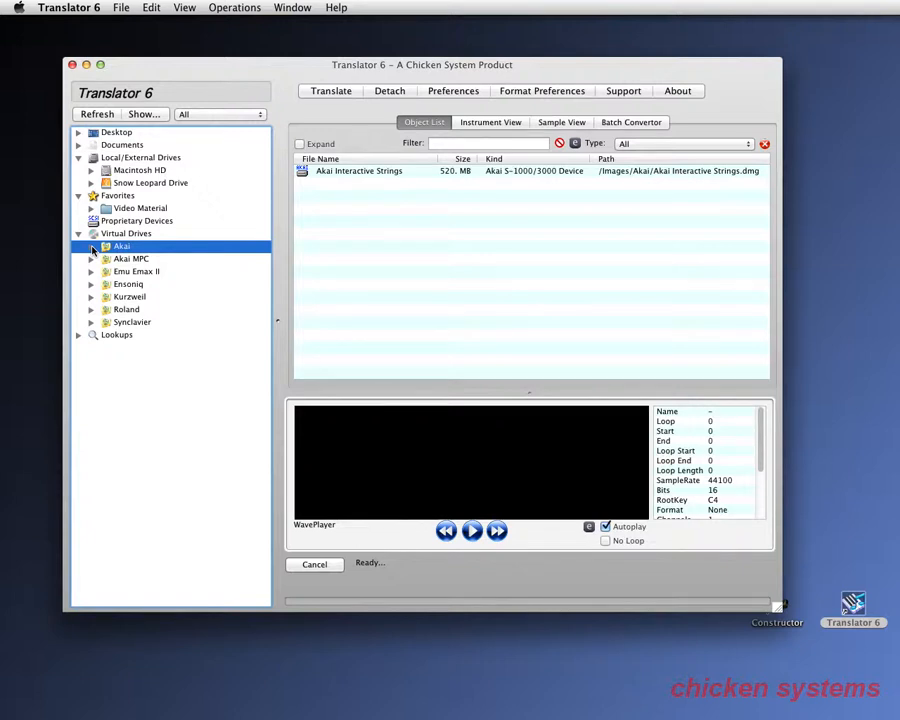
pyautogui.moveTo(88, 316)
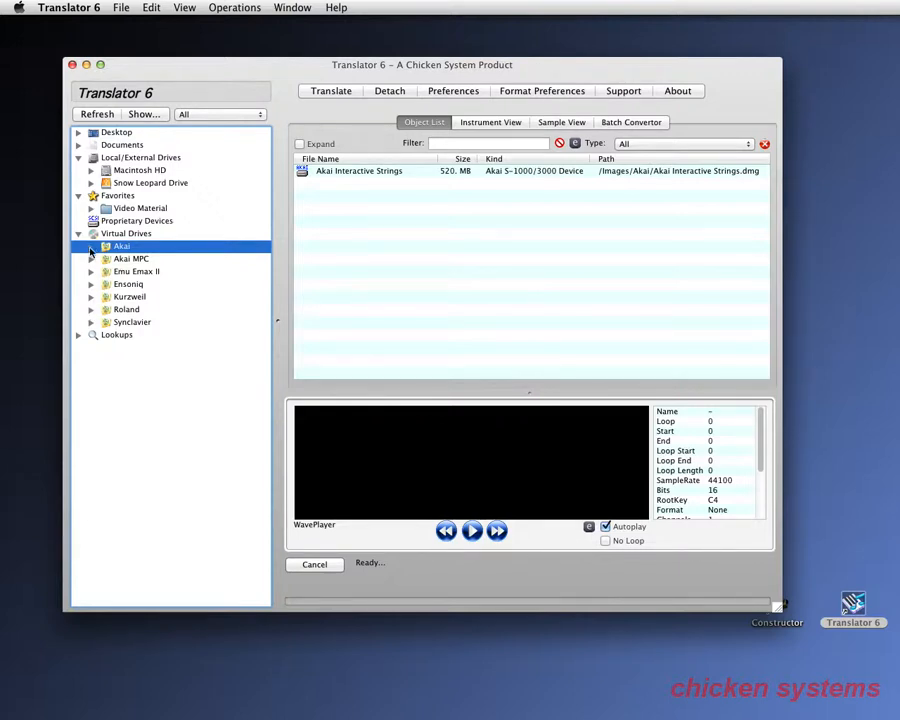
pyautogui.click(92, 246)
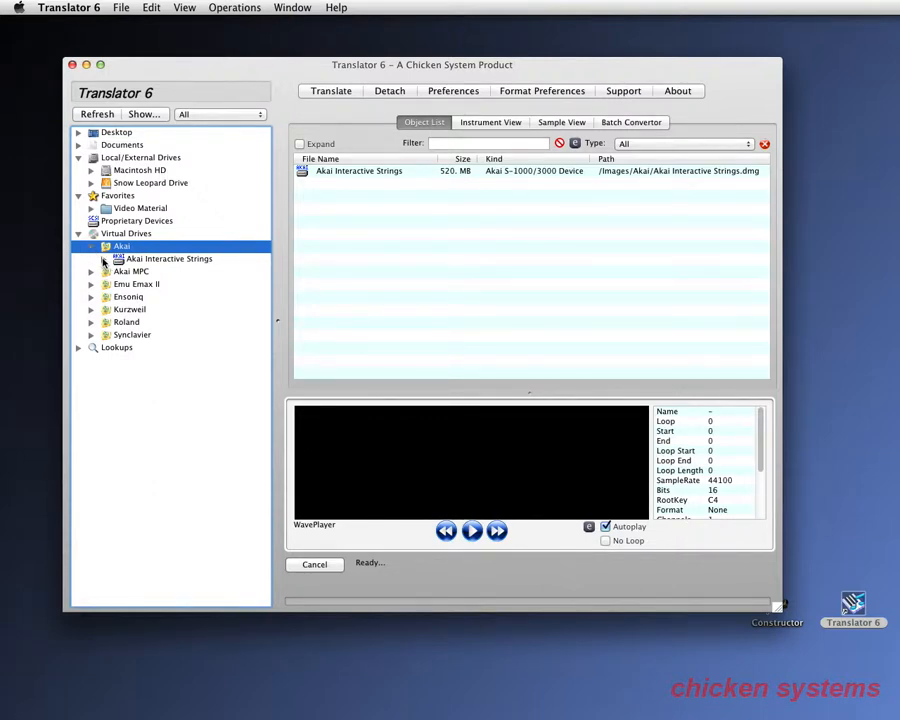
# List Partition A's volumes, show ENS MARCVLNS contents and audition a violin sample.
pyautogui.click(104, 258)
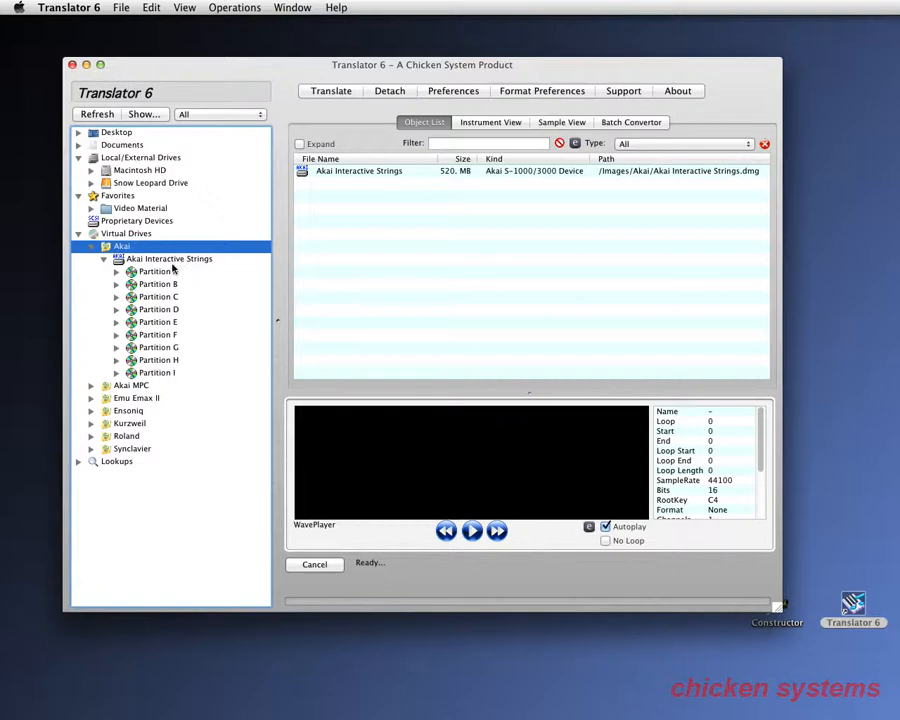
pyautogui.click(158, 272)
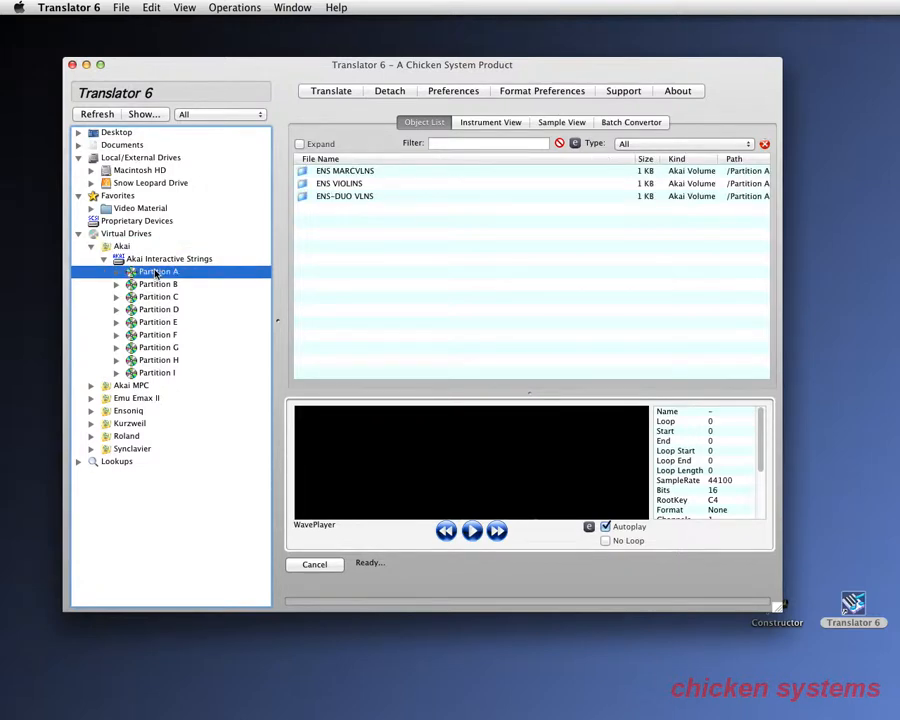
pyautogui.click(116, 272)
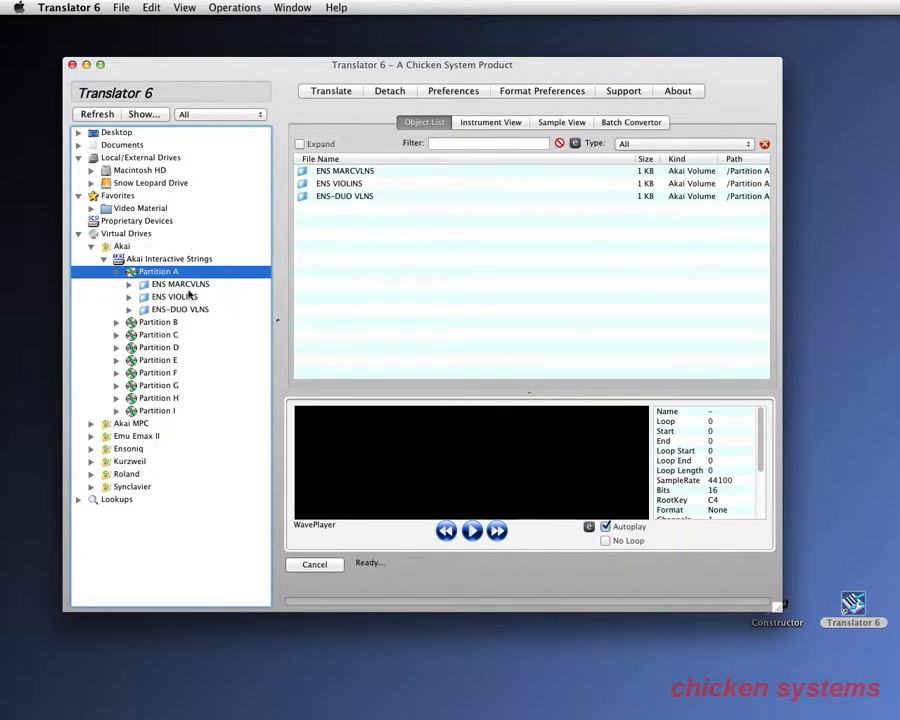
pyautogui.click(180, 284)
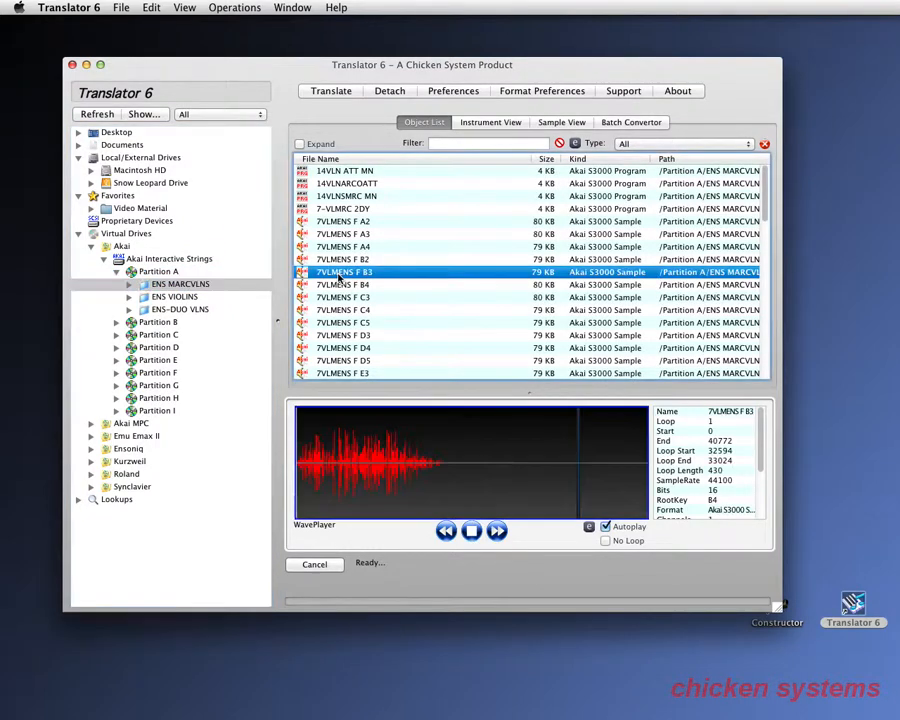
pyautogui.click(344, 308)
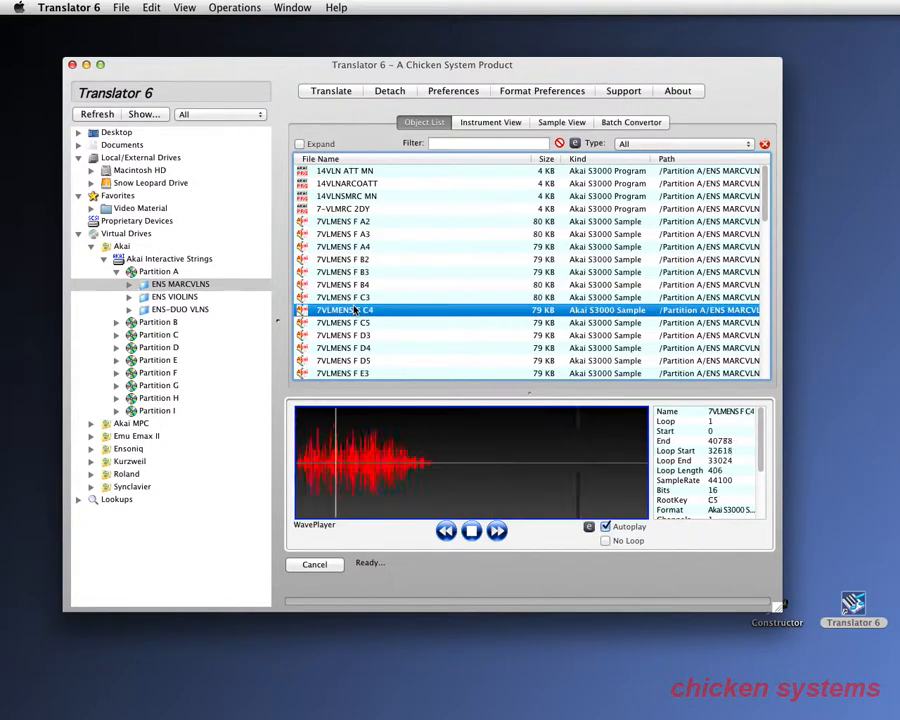
pyautogui.click(472, 532)
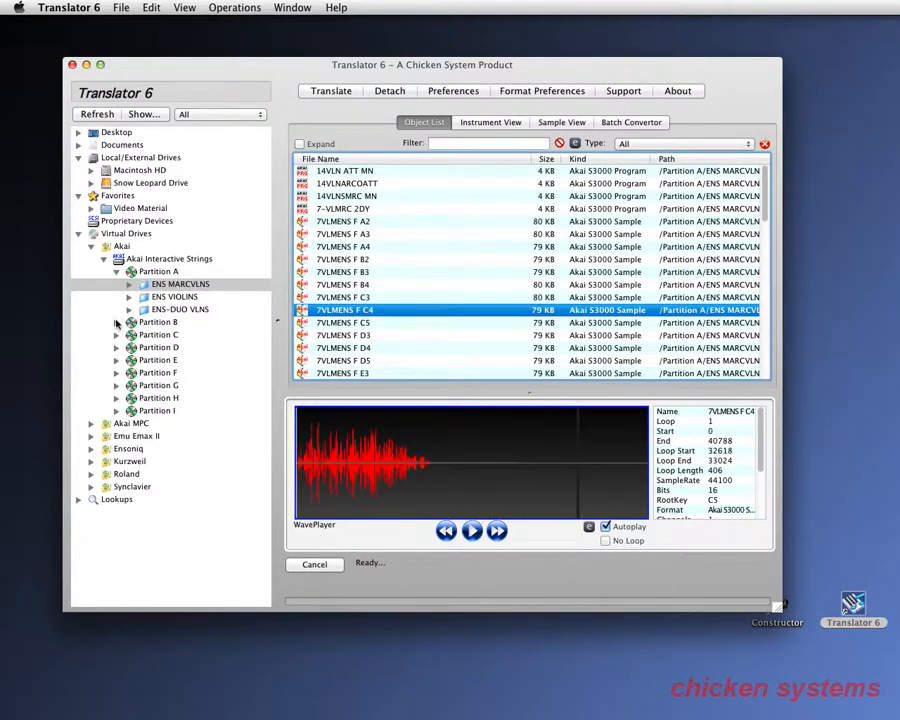
# Audition a SOLO VIOLINS sample from Partition B, then reselect ENS MARCVLNS in Partition A.
pyautogui.click(158, 322)
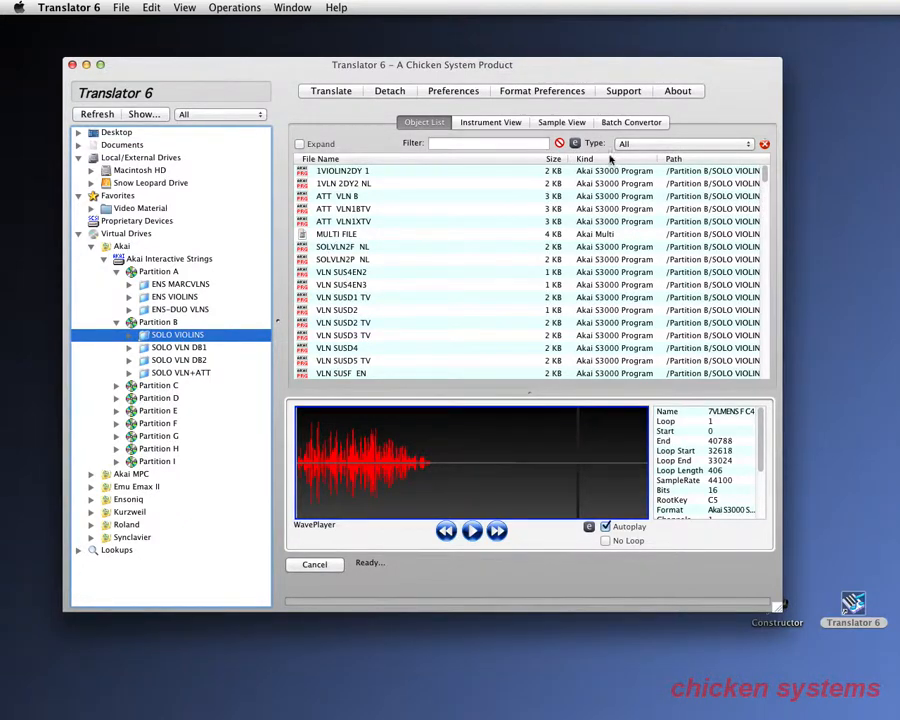
pyautogui.click(584, 160)
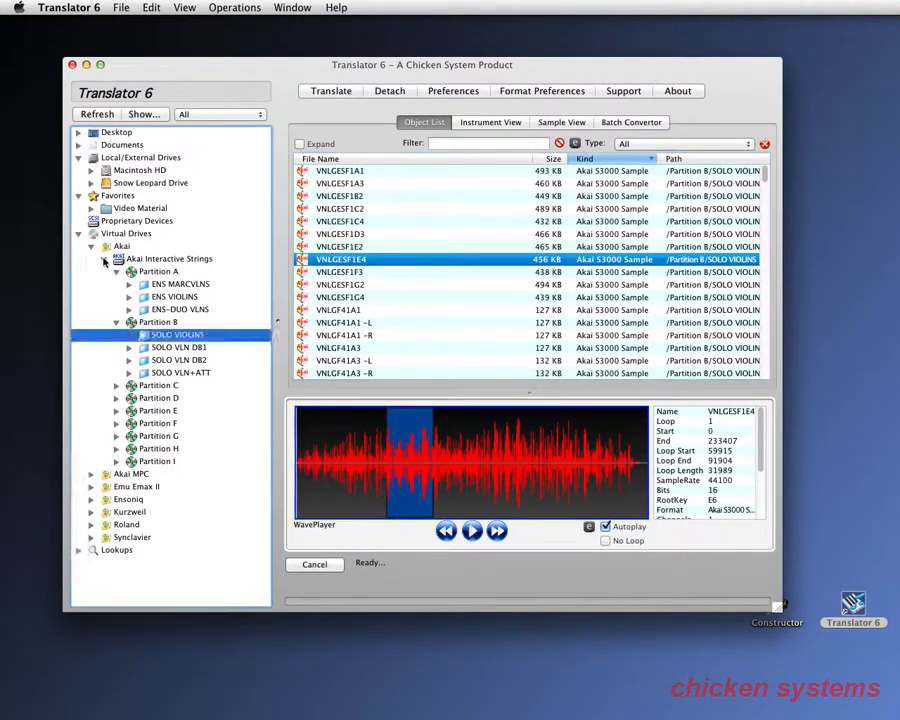
pyautogui.click(92, 246)
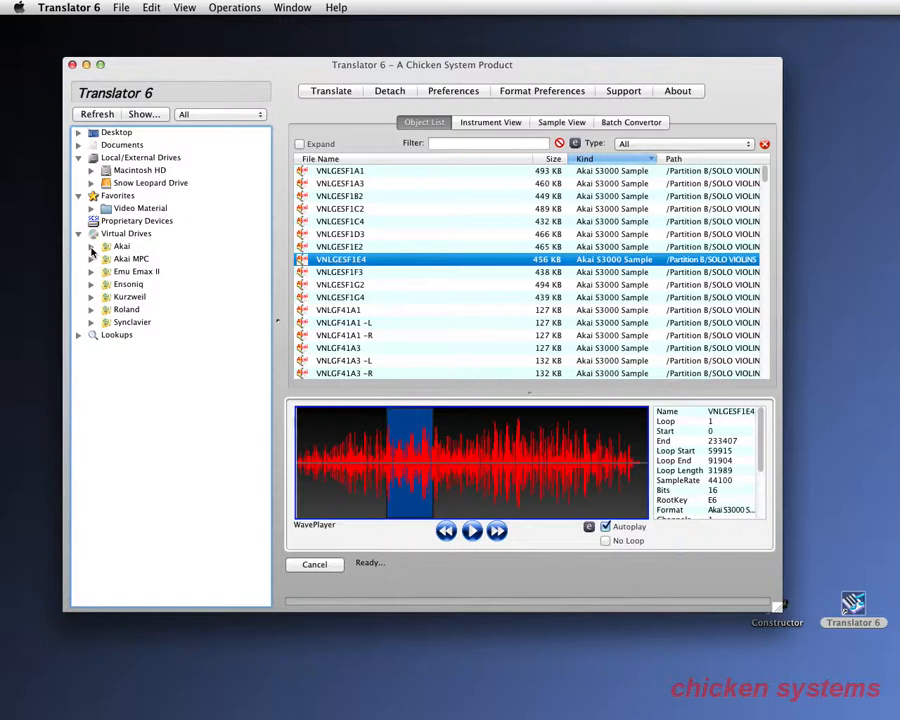
pyautogui.click(92, 246)
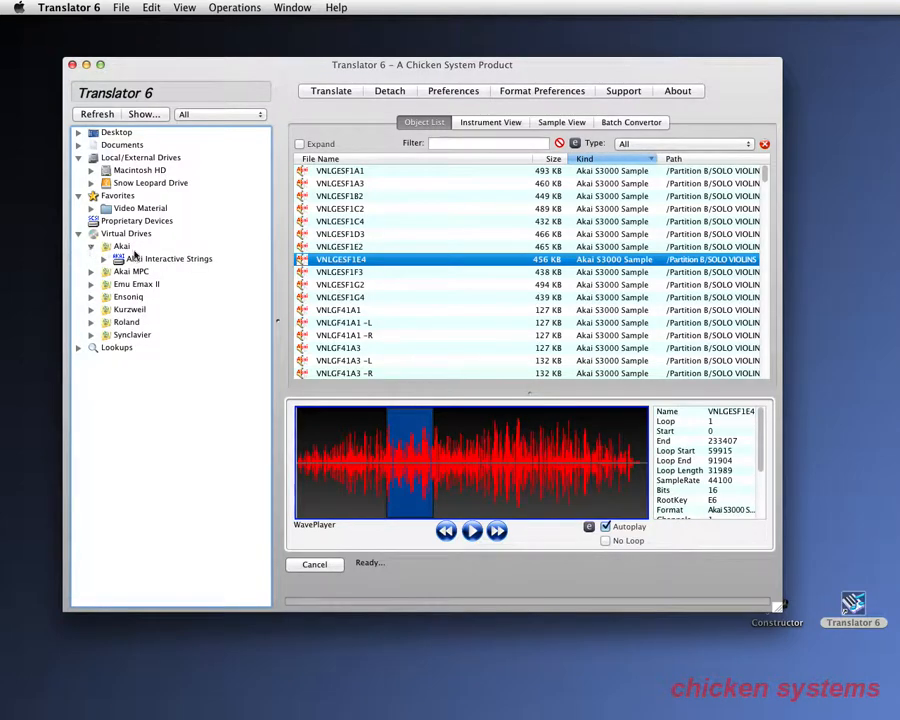
pyautogui.click(168, 258)
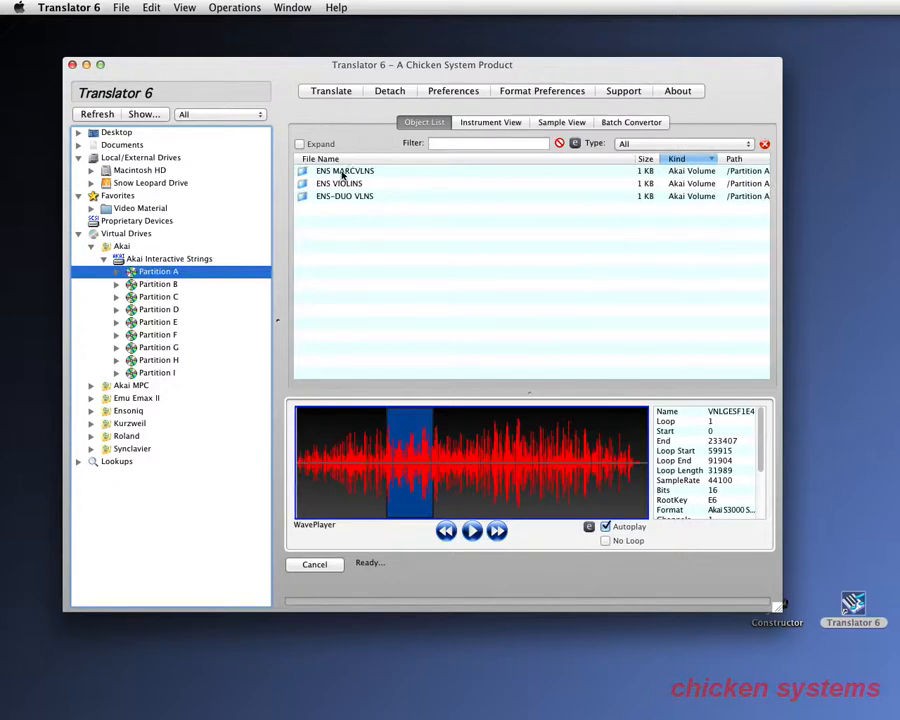
pyautogui.click(344, 170)
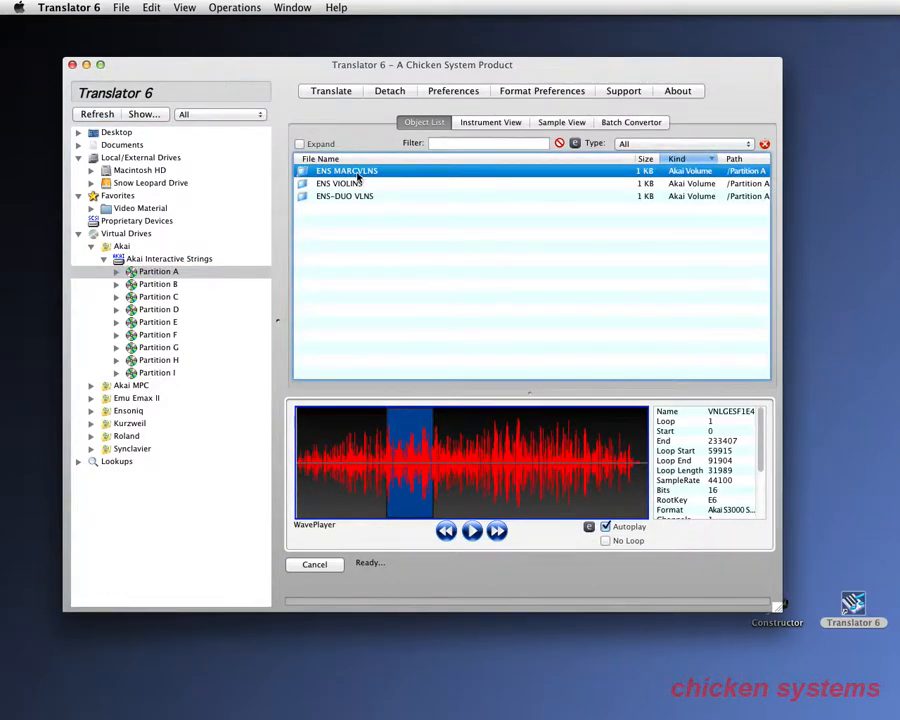
# Translate ENS MARCVLNS to Apple EXS24 mkII in Video Material and acknowledge completion.
pyautogui.click(332, 90)
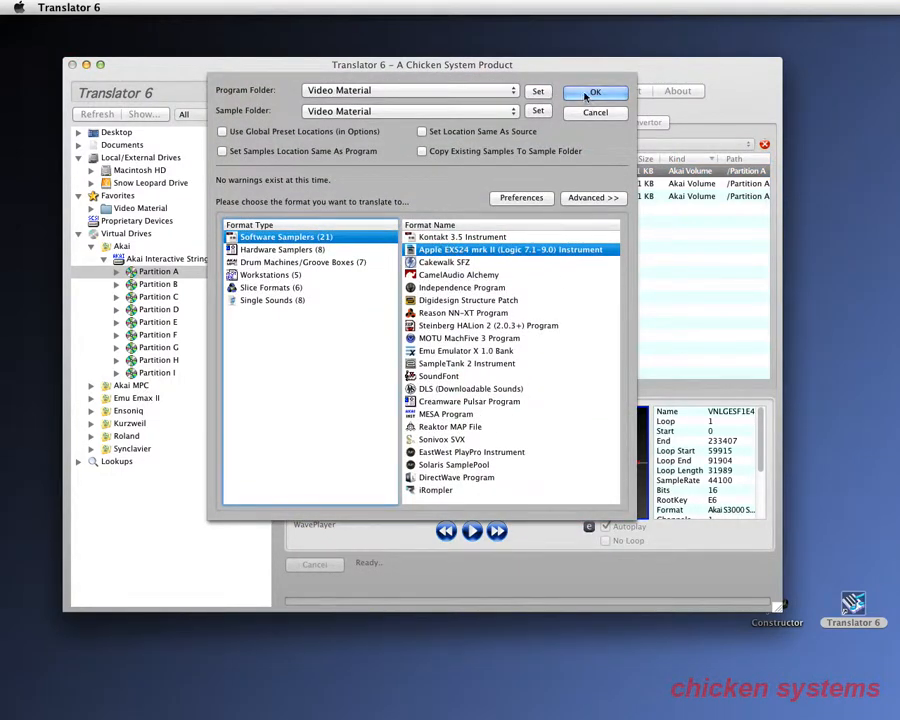
pyautogui.click(596, 92)
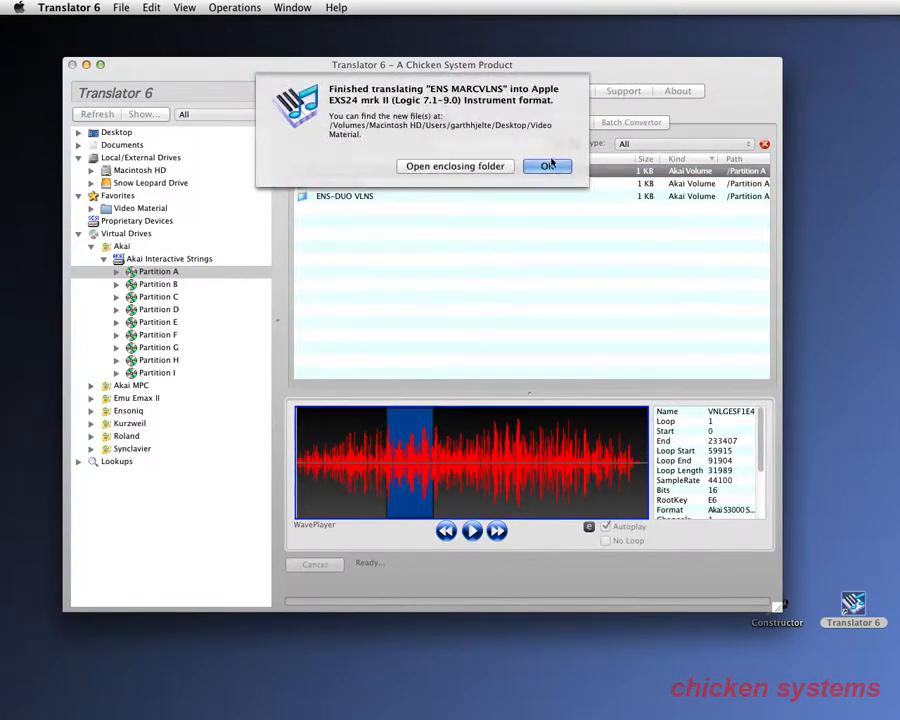
pyautogui.click(546, 164)
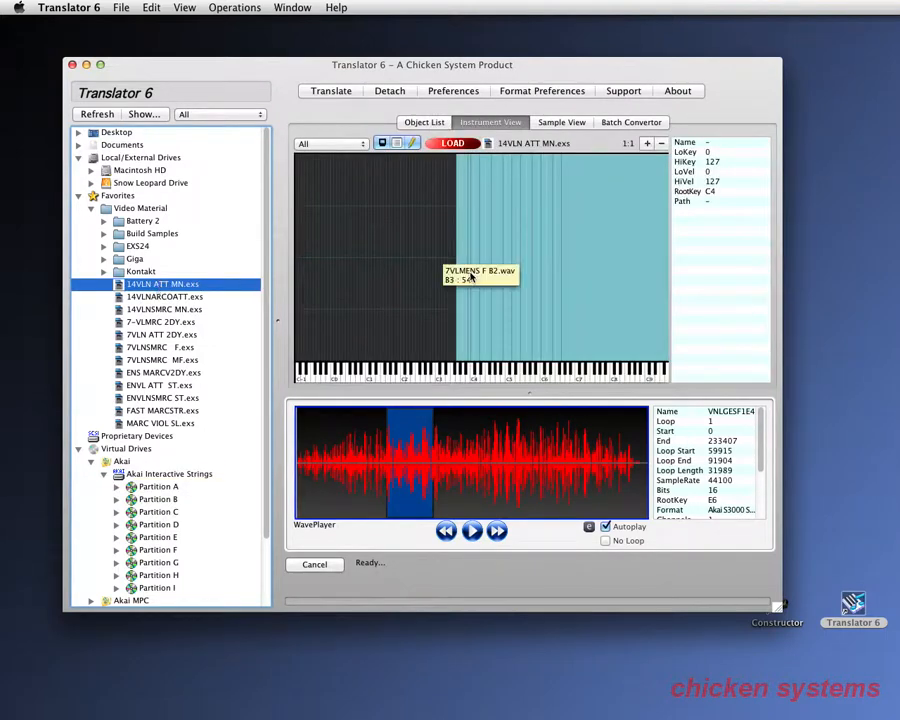
# Audition a sample of the converted instrument and list the Video Material folder's subfolders.
pyautogui.click(472, 532)
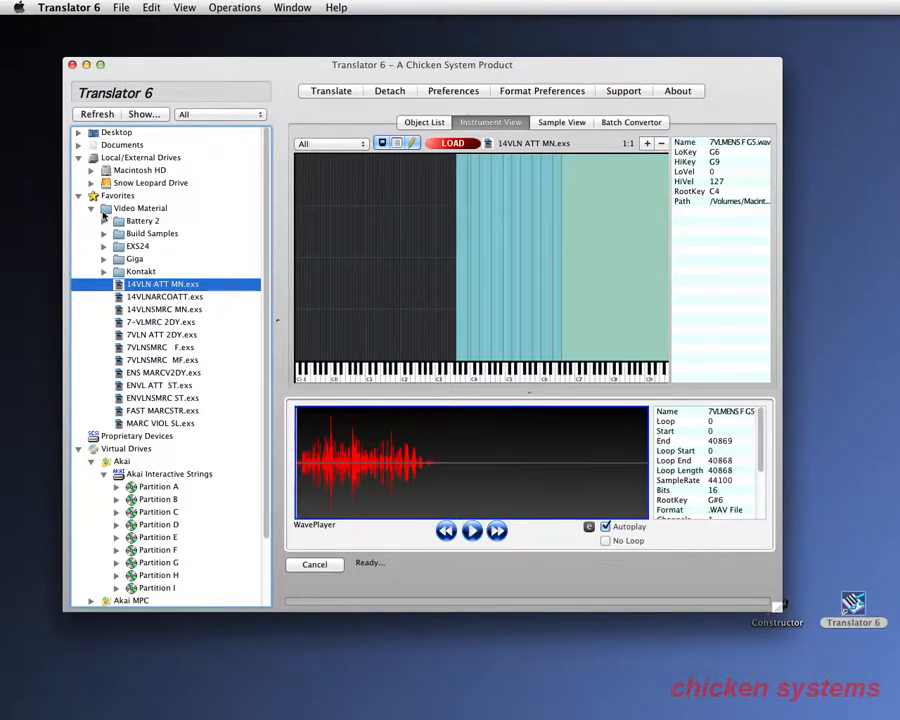
pyautogui.click(424, 122)
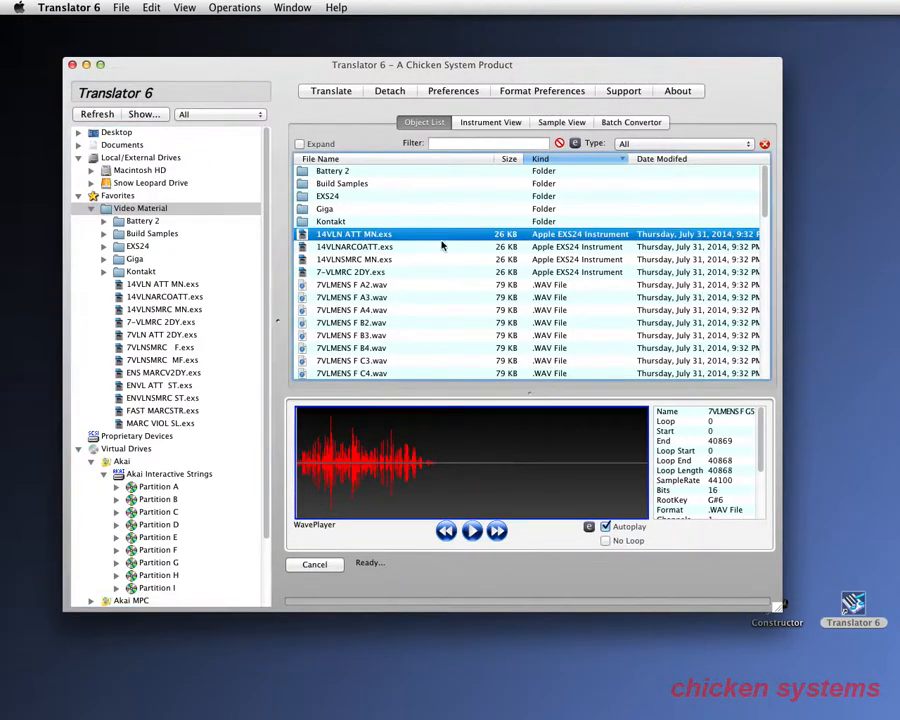
pyautogui.scroll(-3)
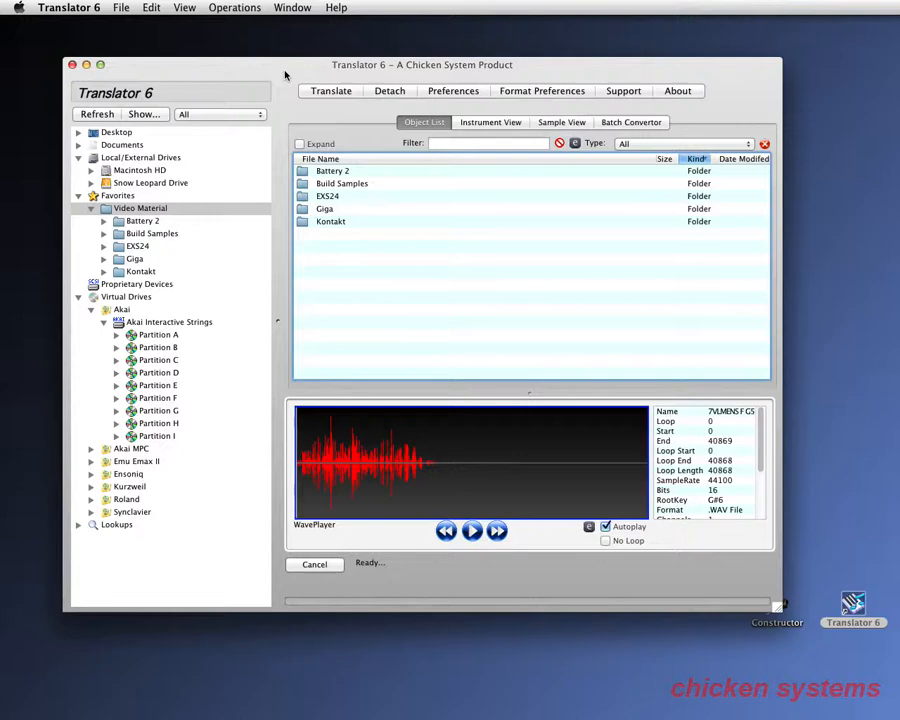
# Switch to the Ensoniq CDR-1 disc and browse its 01 STRINGED and string section instruments.
pyautogui.click(92, 308)
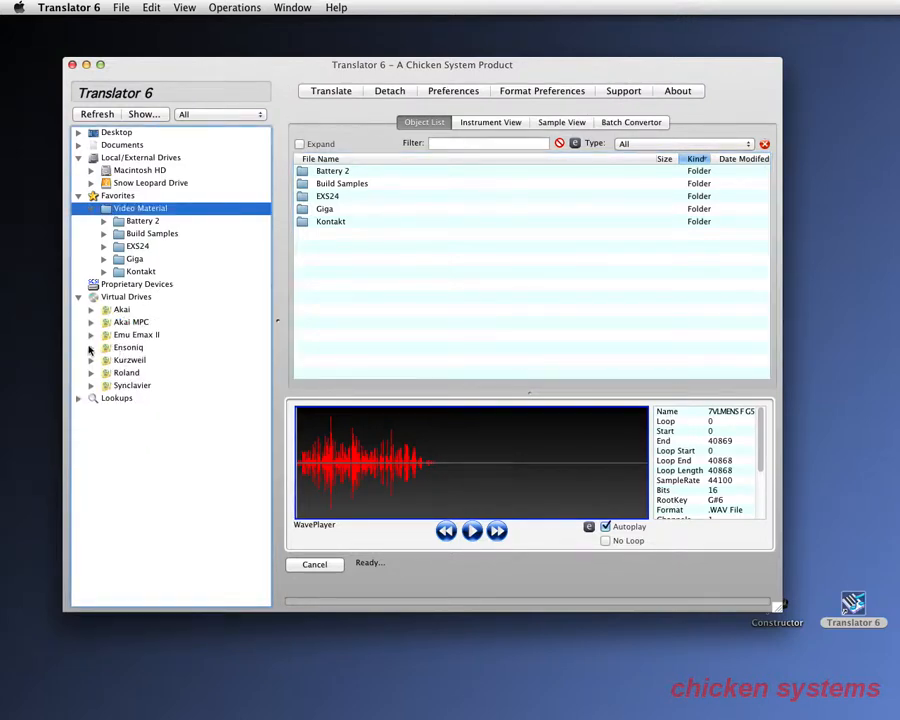
pyautogui.click(92, 348)
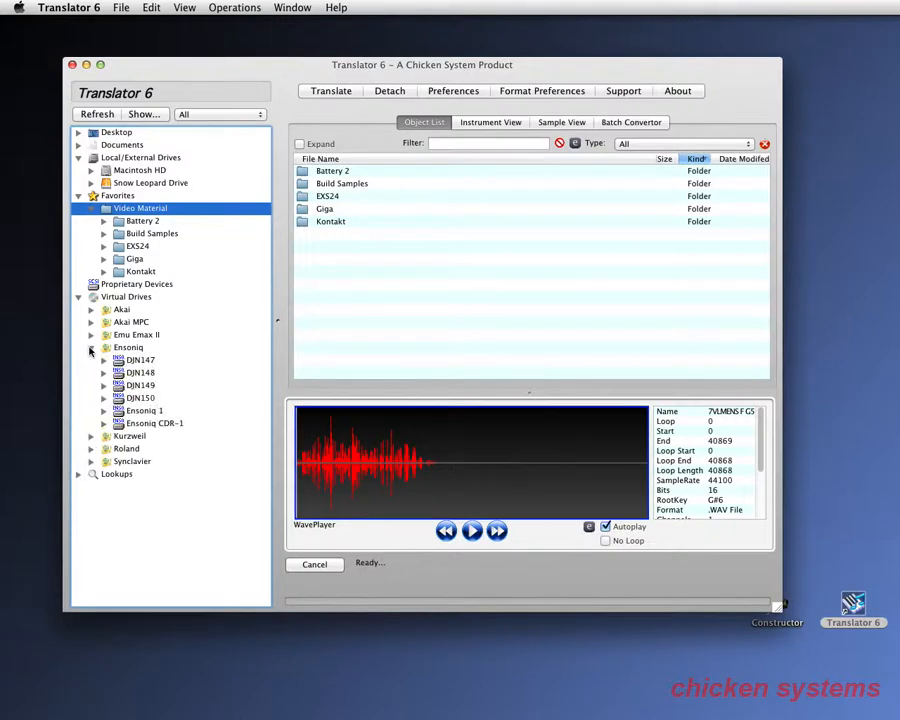
pyautogui.click(104, 424)
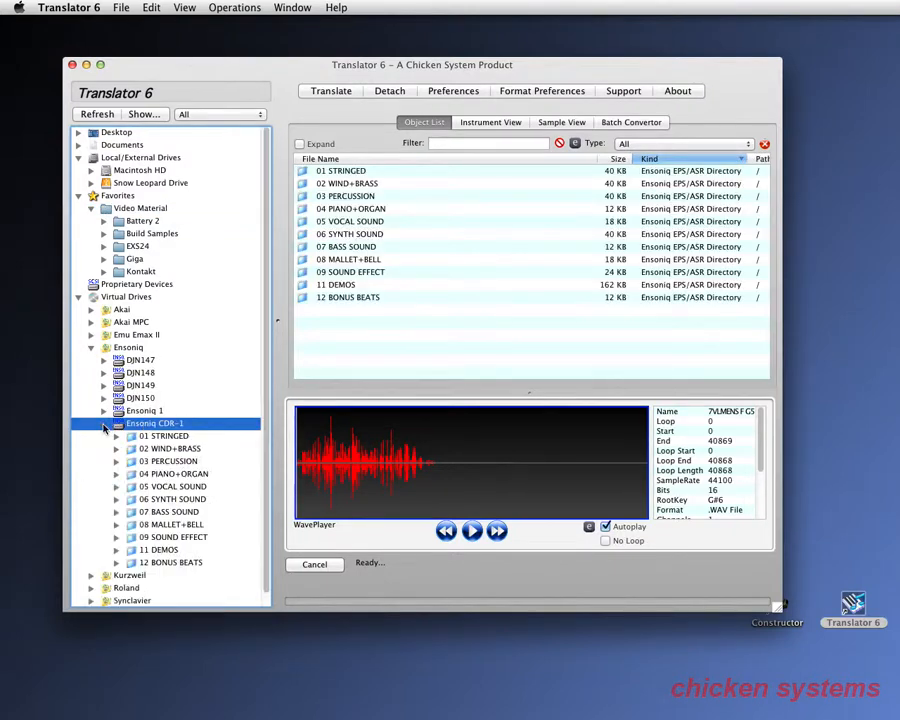
pyautogui.click(164, 436)
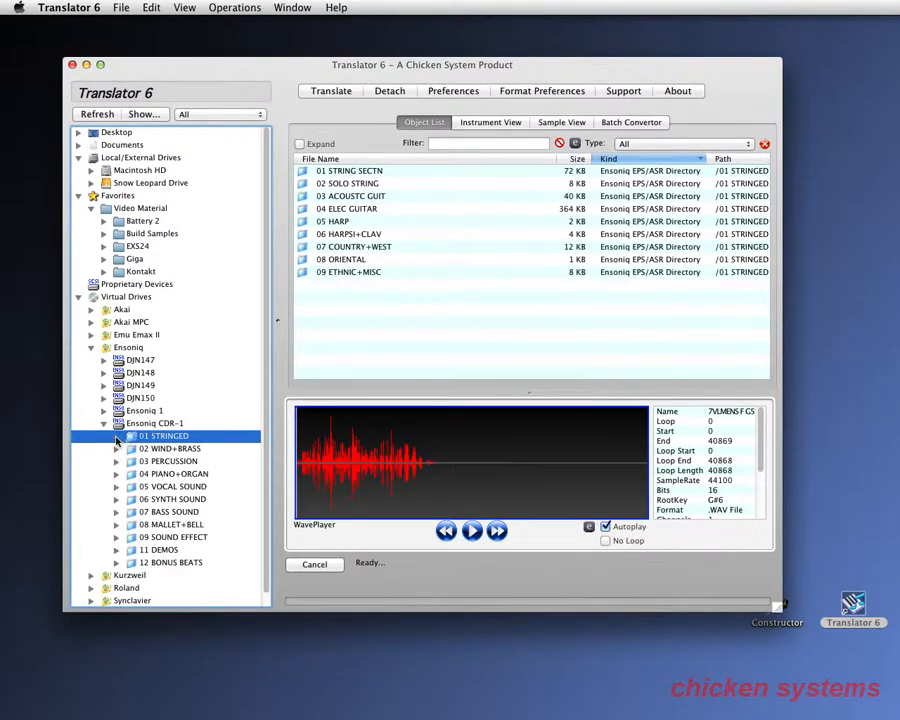
pyautogui.click(128, 436)
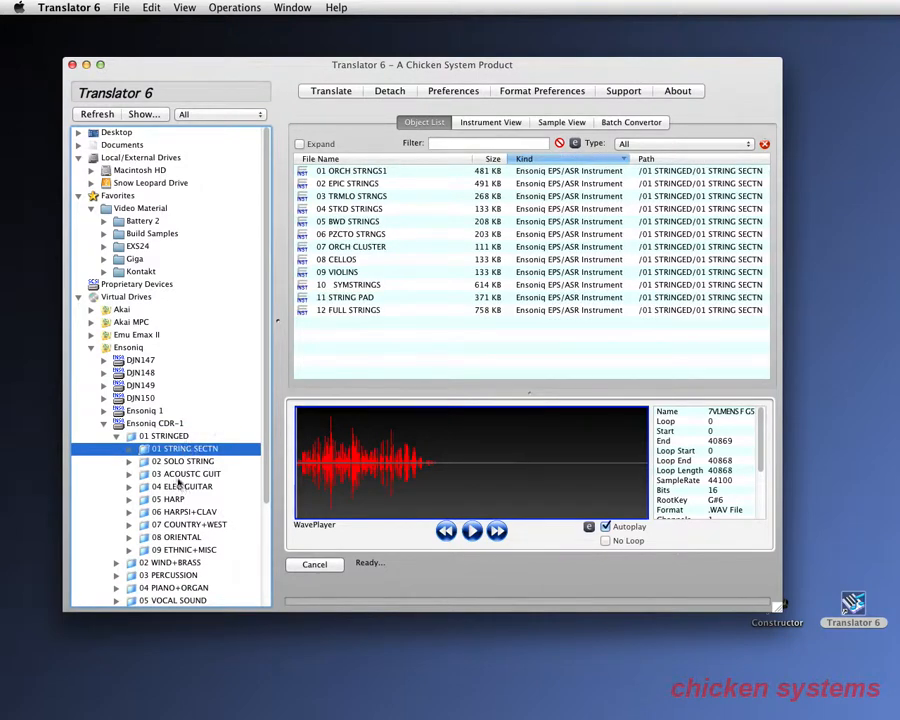
# Load 03 DANCE GUITAR from 04 ELEC GUITAR to see its key map, then move to Kurzweil Take 6.
pyautogui.click(116, 436)
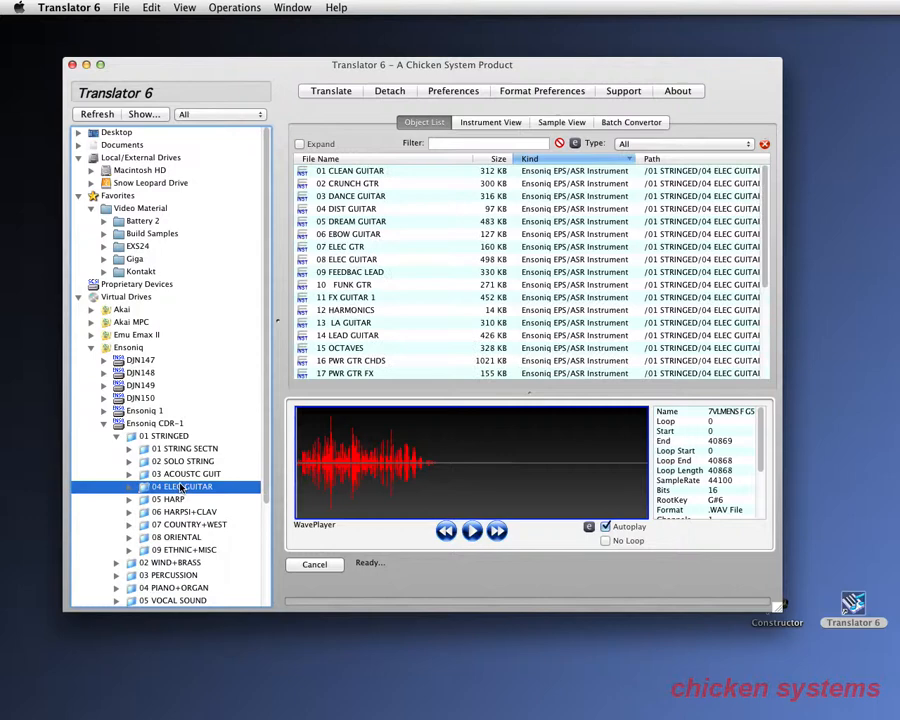
pyautogui.click(130, 486)
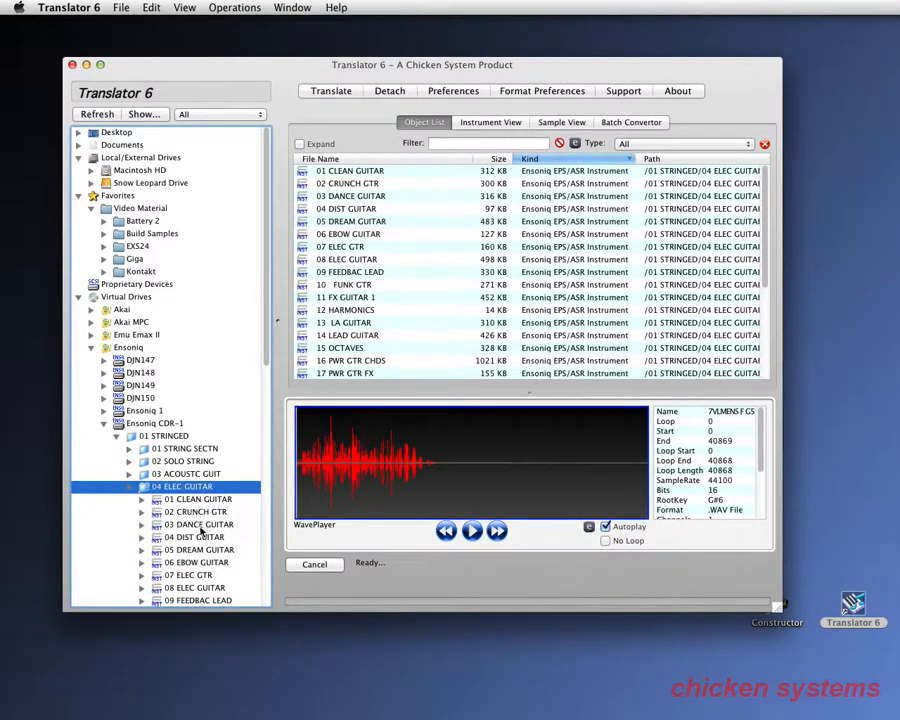
pyautogui.click(490, 122)
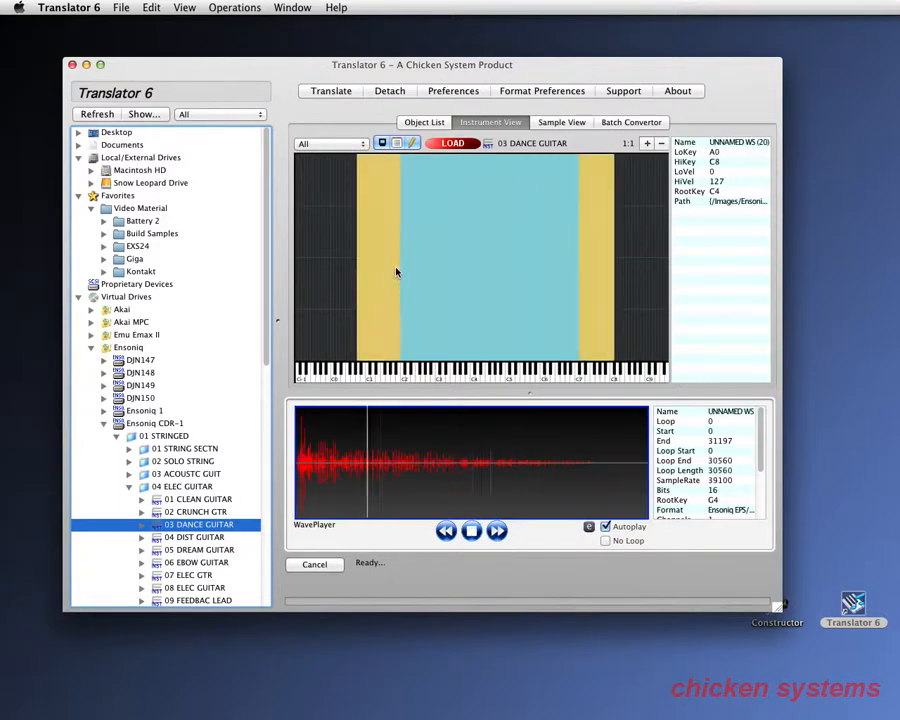
pyautogui.click(472, 532)
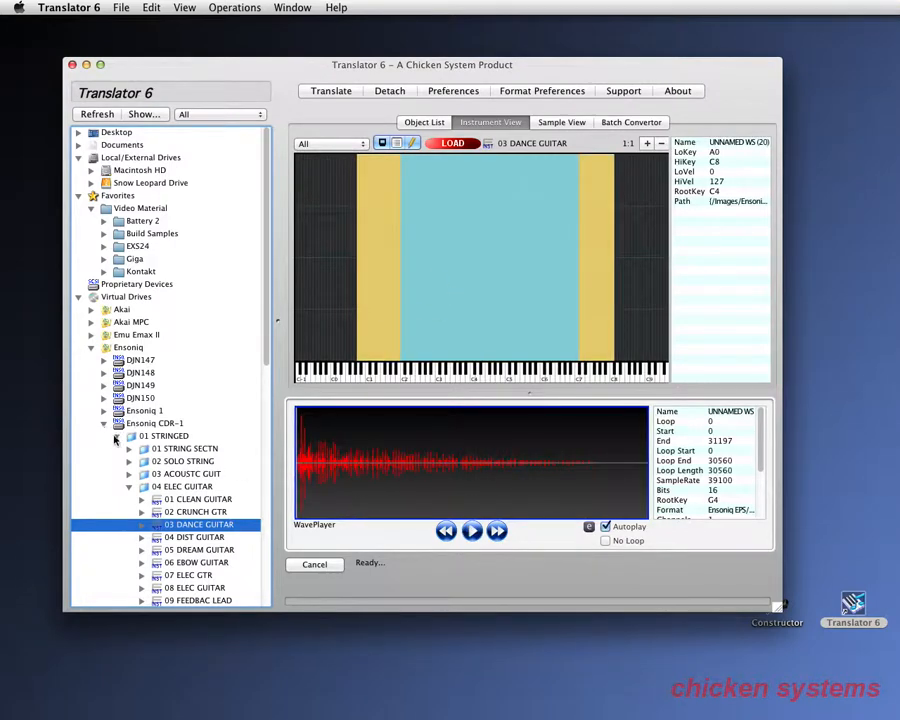
pyautogui.click(104, 424)
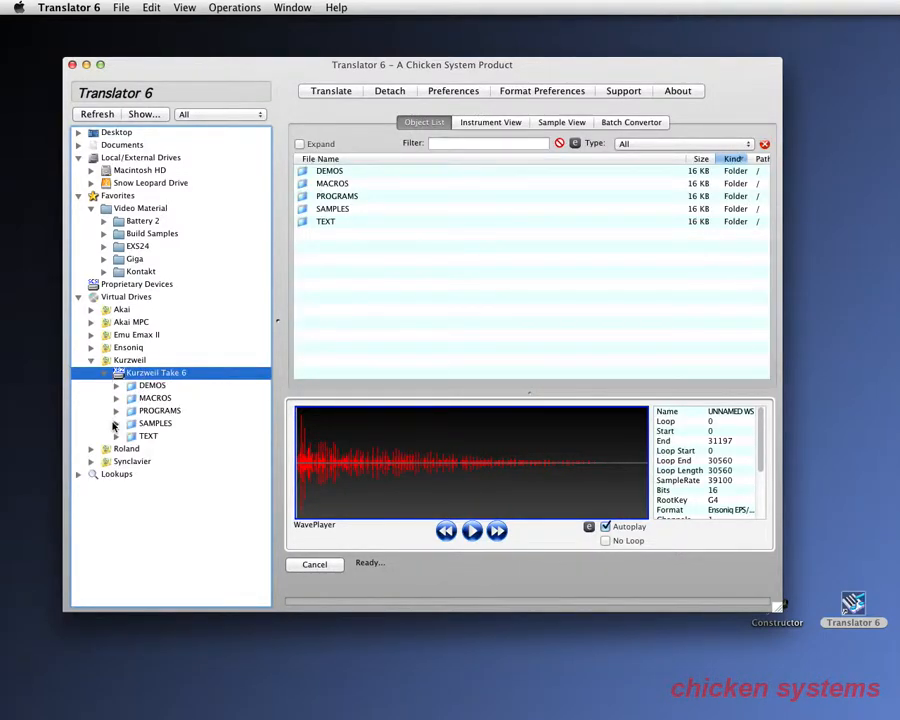
# Preview Doo samples from DOO24S.K25 in the Kurzweil SAMPLES folder.
pyautogui.click(116, 424)
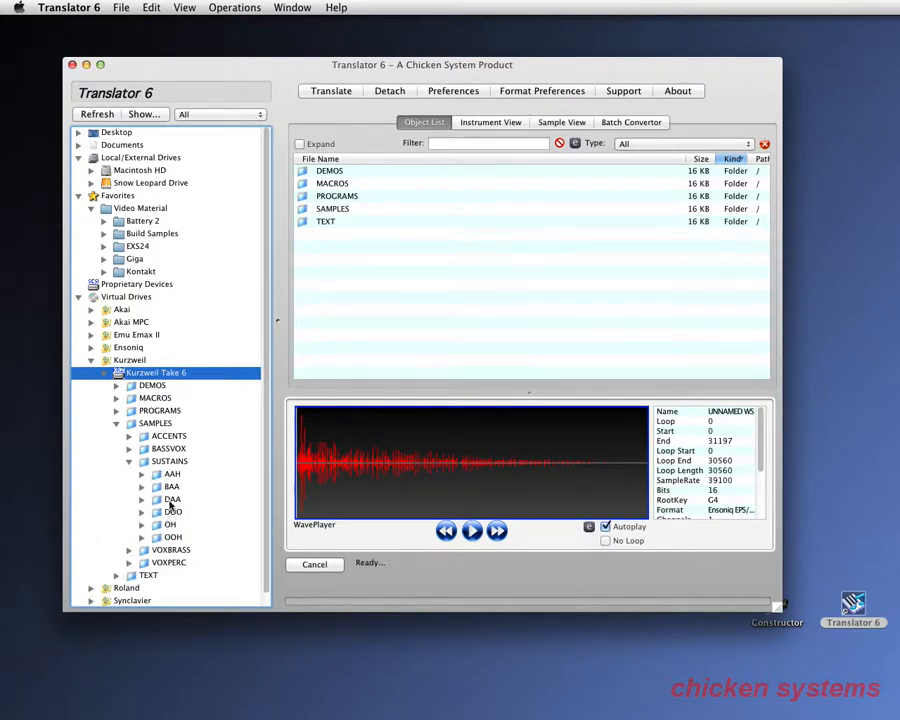
pyautogui.click(172, 512)
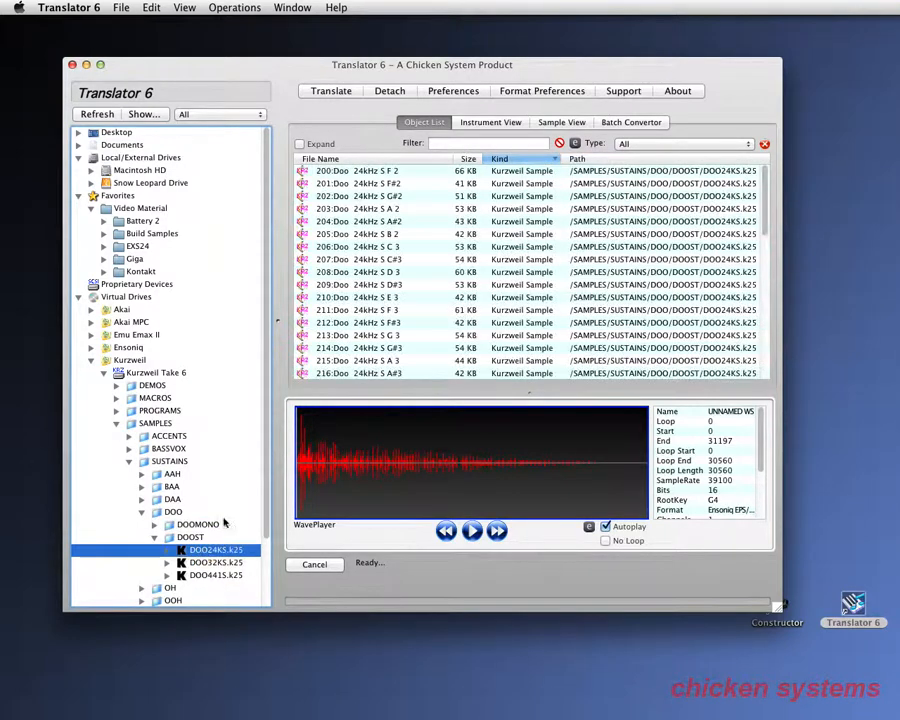
pyautogui.click(400, 284)
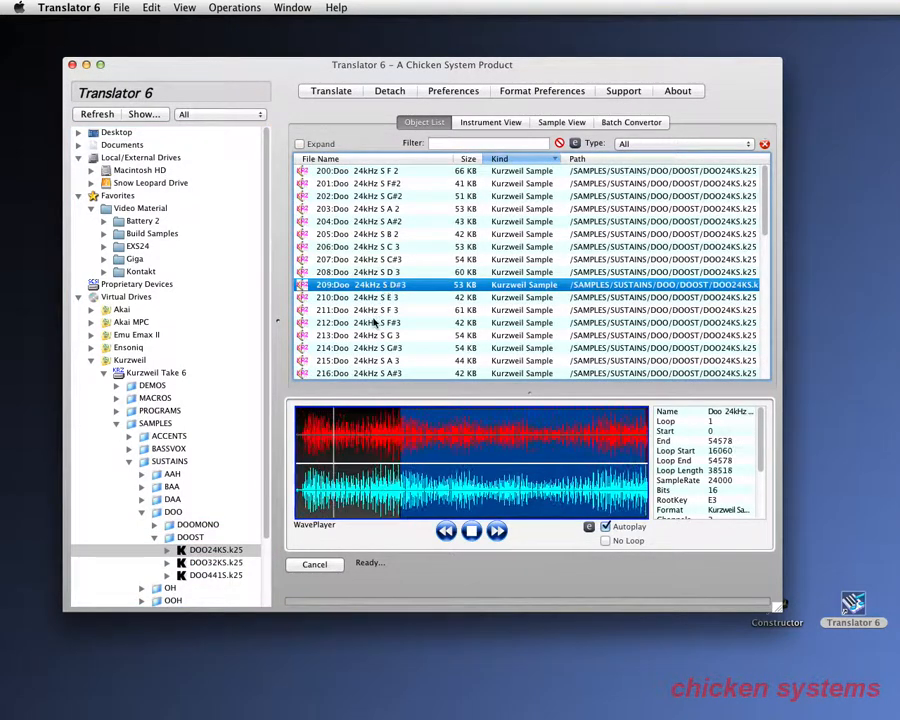
pyautogui.click(390, 220)
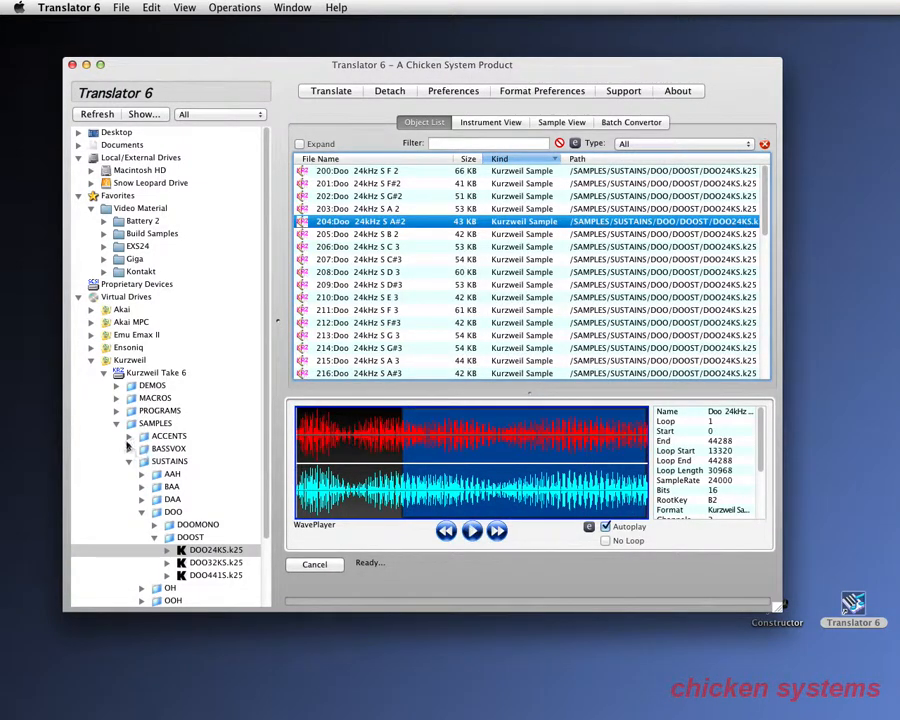
pyautogui.click(104, 372)
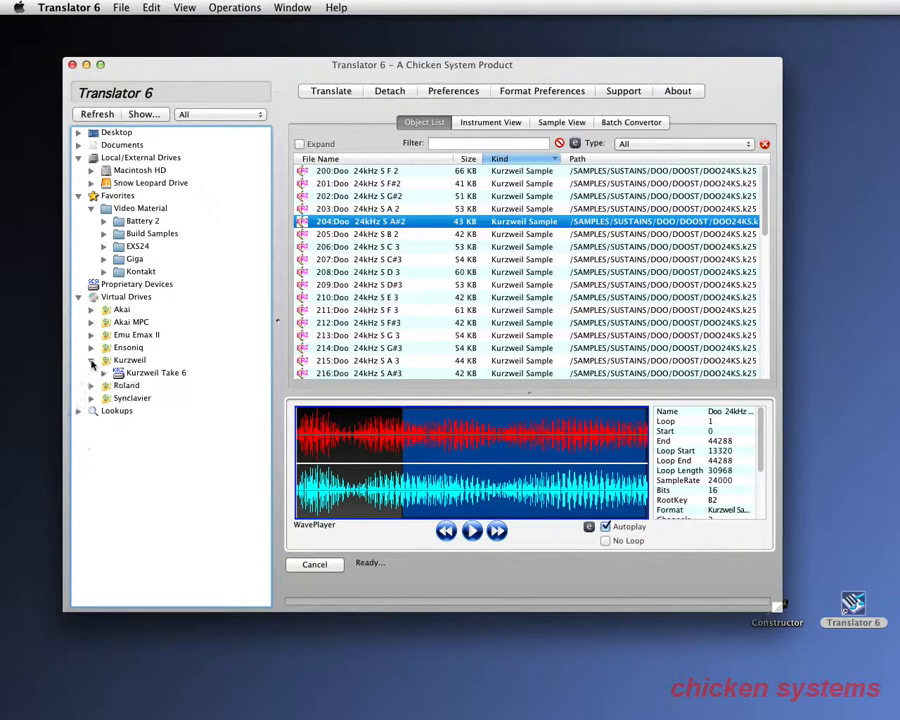
# Browse Roland Orchestral Vol. 1 patches, load CMB Bryt Violins, then return to the Akai drive.
pyautogui.click(92, 372)
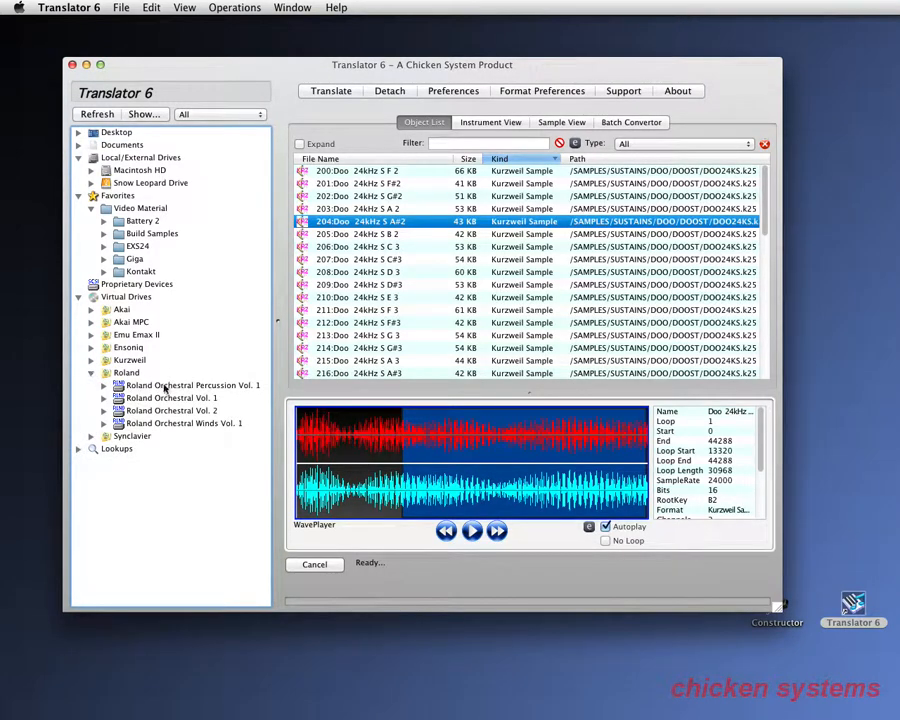
pyautogui.click(104, 398)
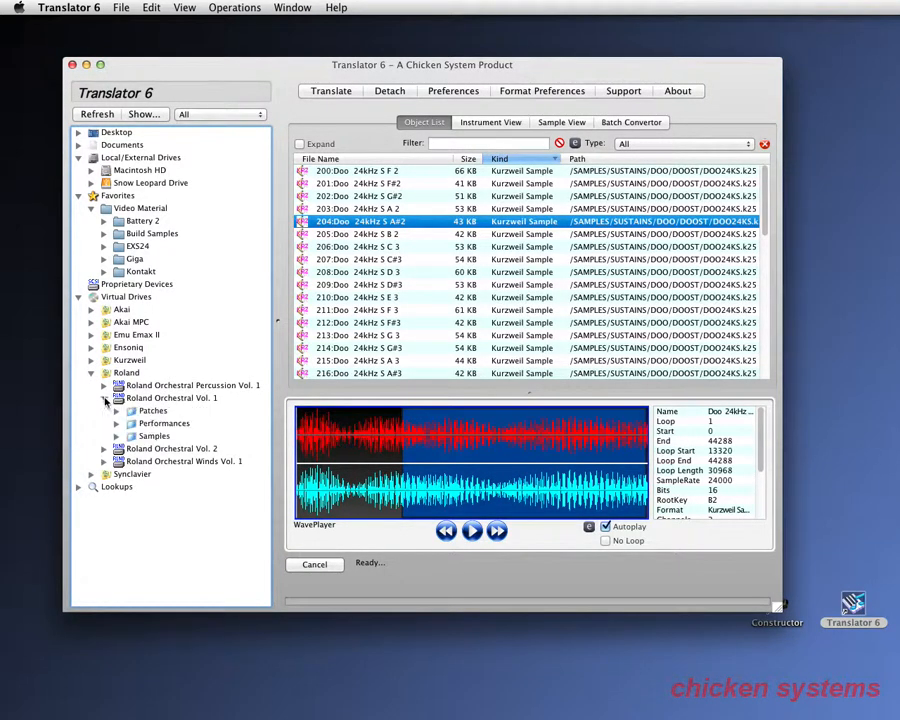
pyautogui.click(152, 410)
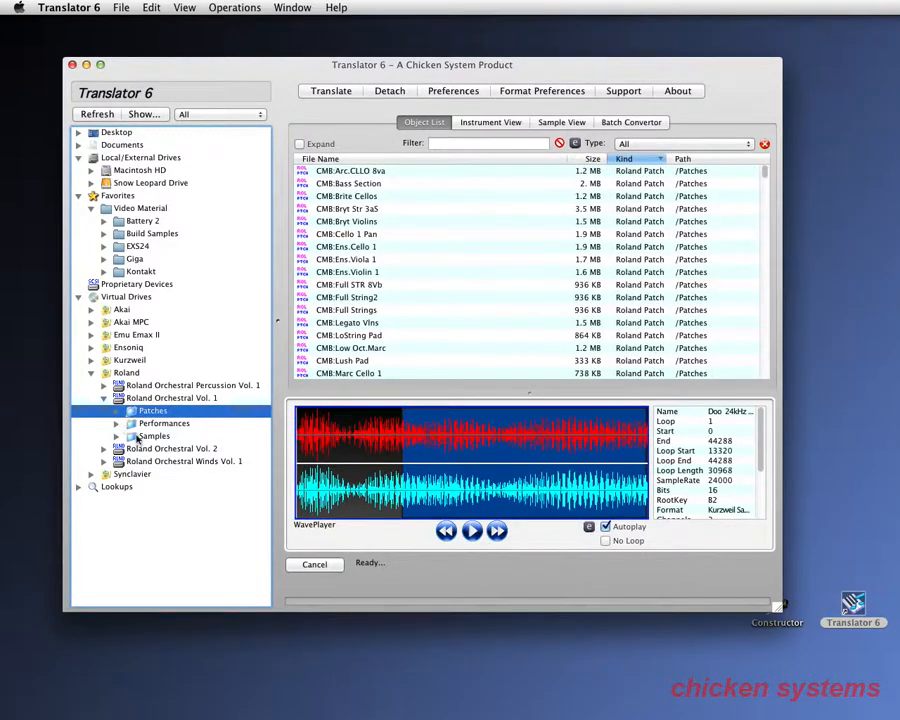
pyautogui.click(132, 410)
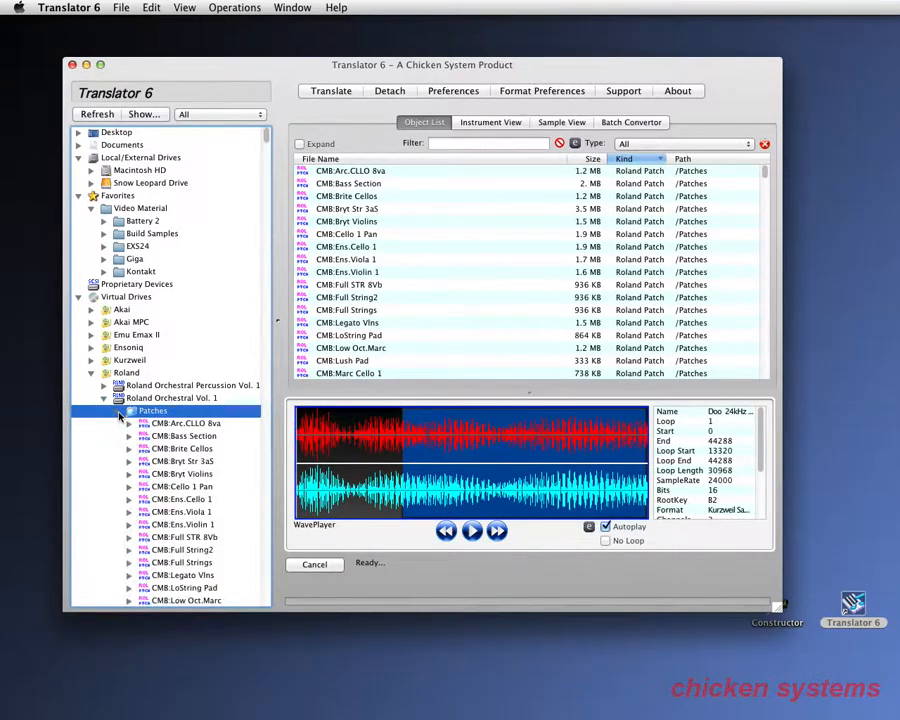
pyautogui.moveTo(188, 438)
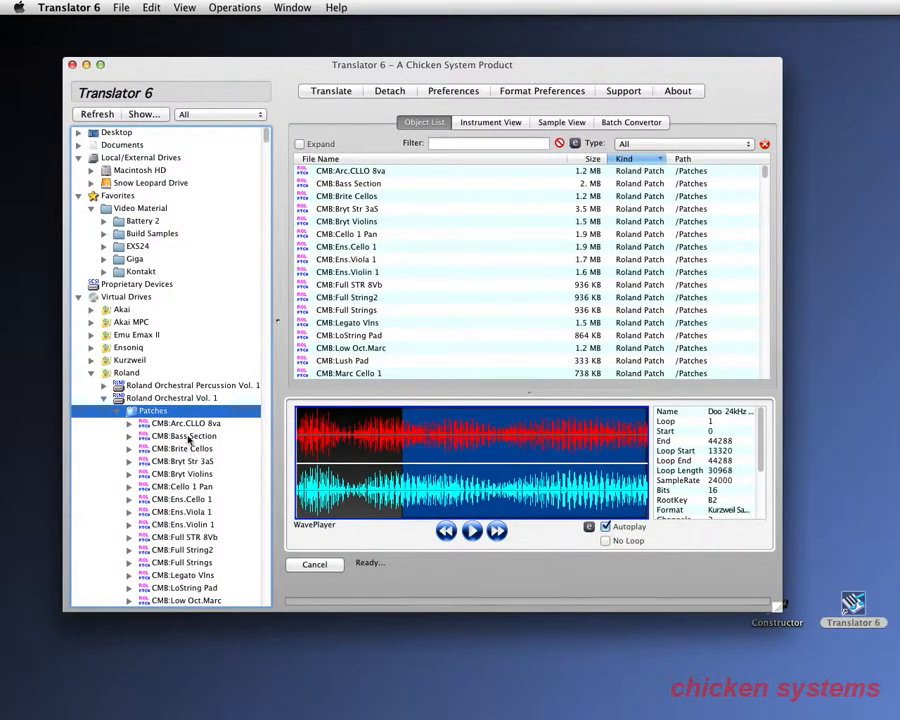
pyautogui.click(180, 472)
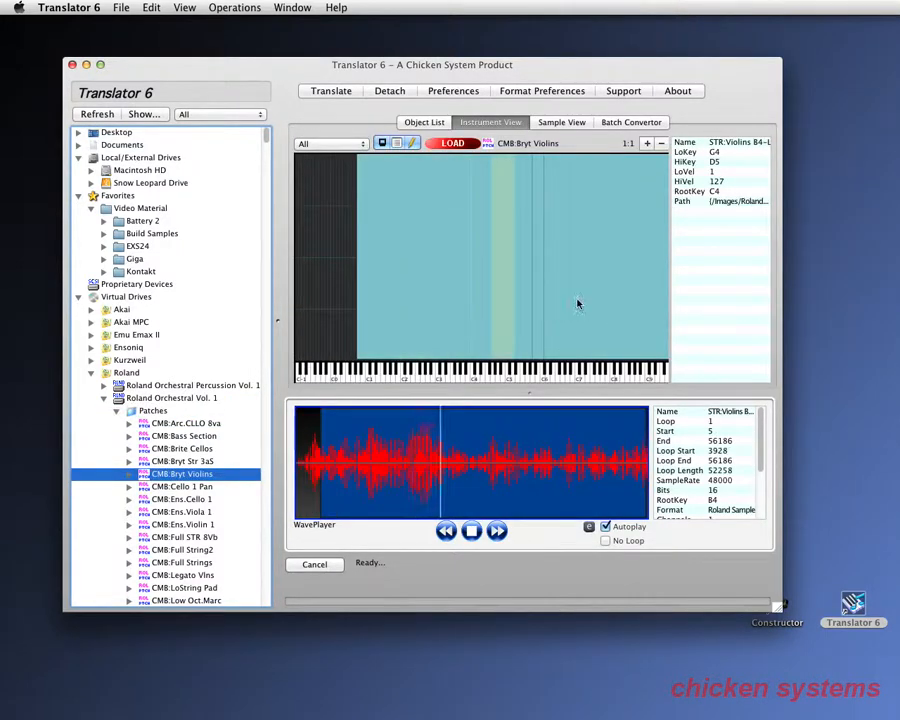
pyautogui.click(472, 532)
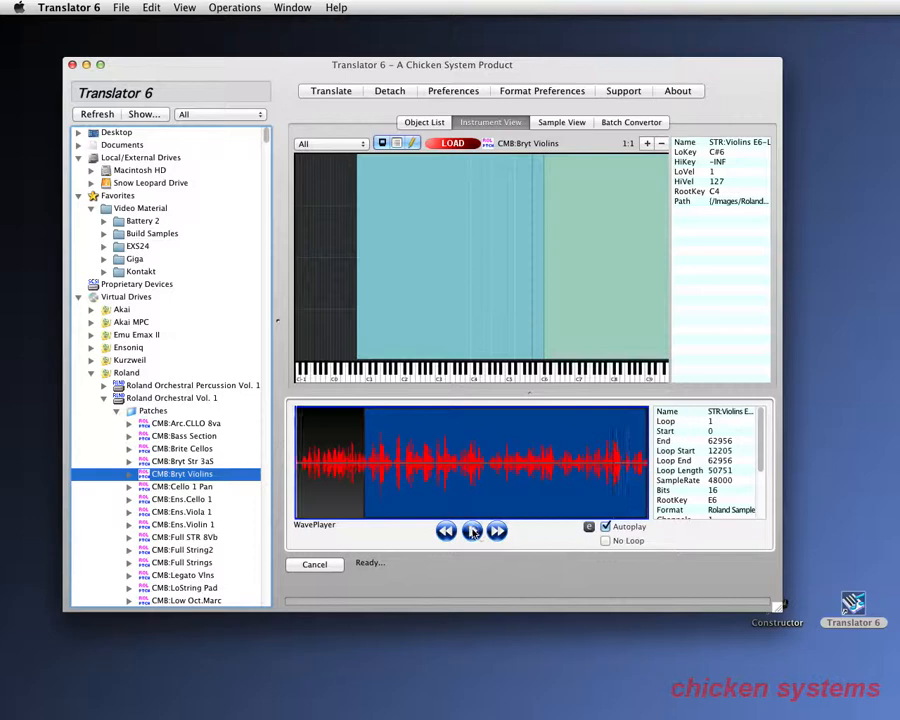
pyautogui.click(104, 372)
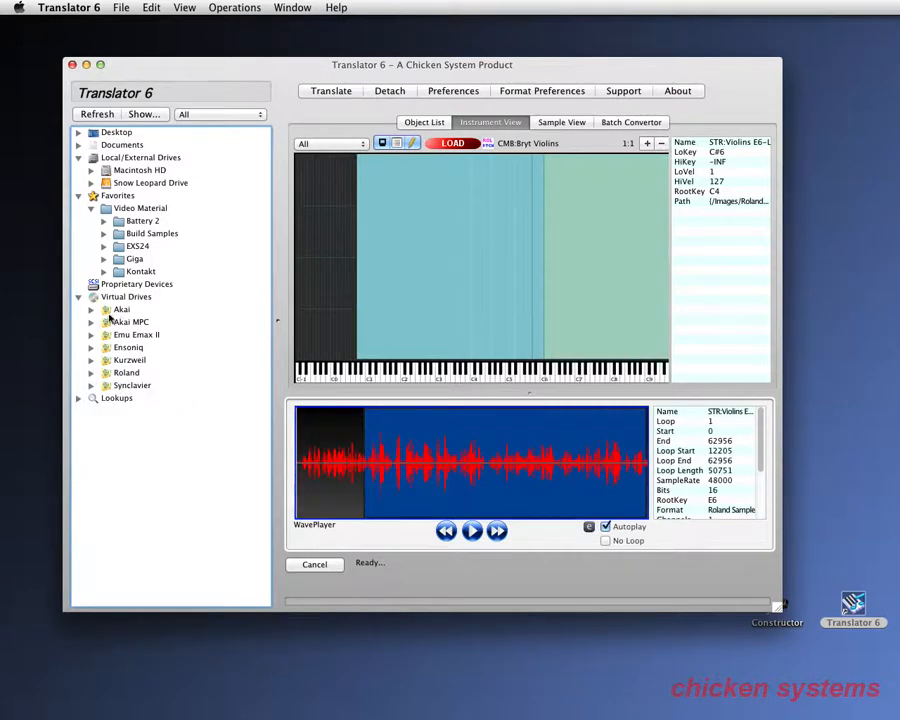
pyautogui.click(92, 308)
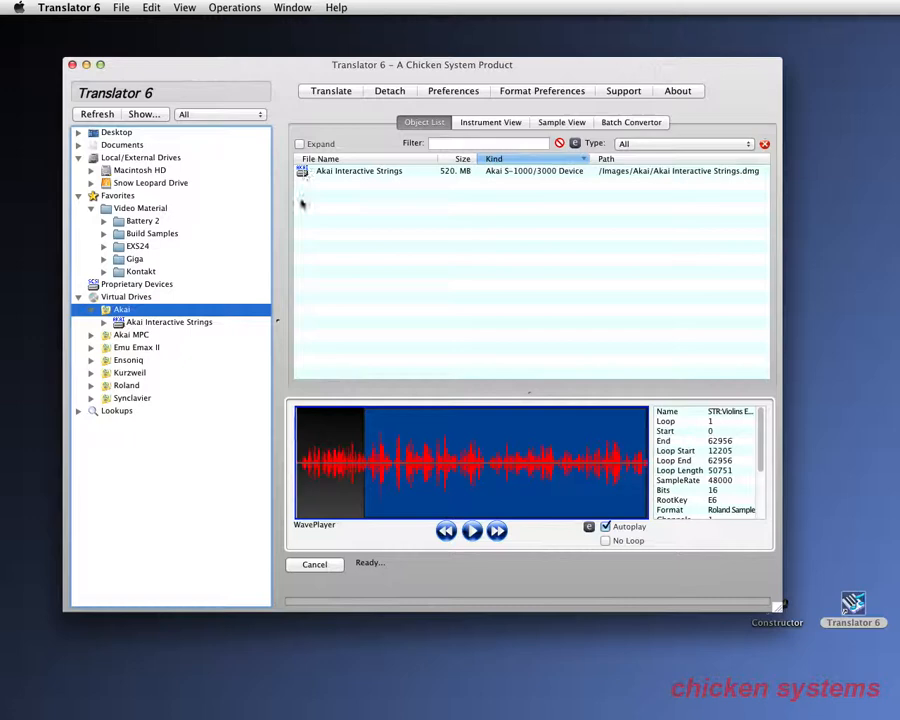
# Translate the whole Akai Interactive Strings image to Apple EXS24 mkII, naming the output Interactive.
pyautogui.click(358, 170)
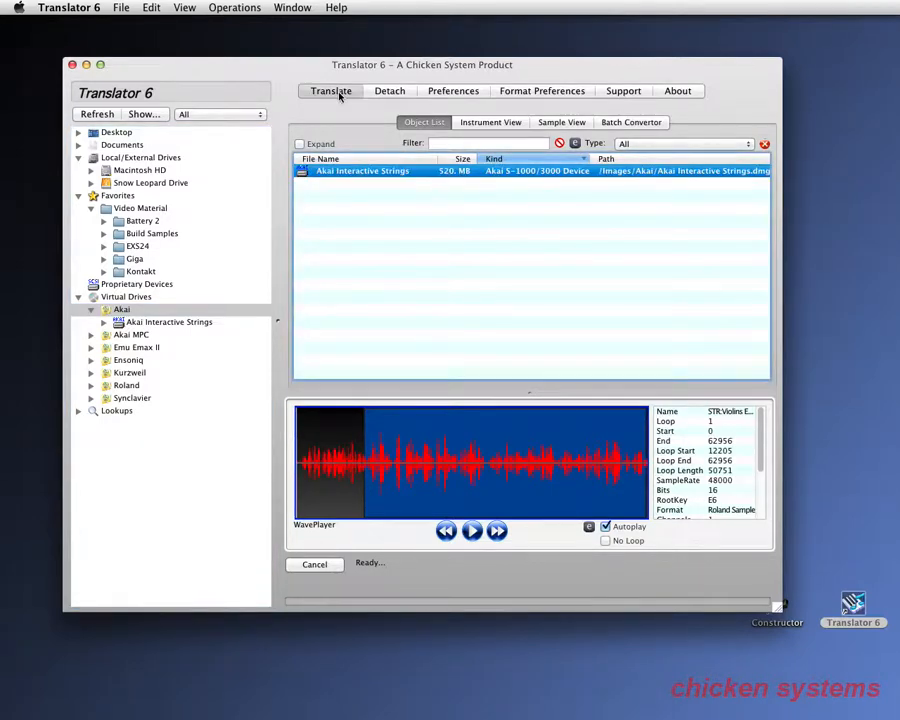
pyautogui.click(332, 92)
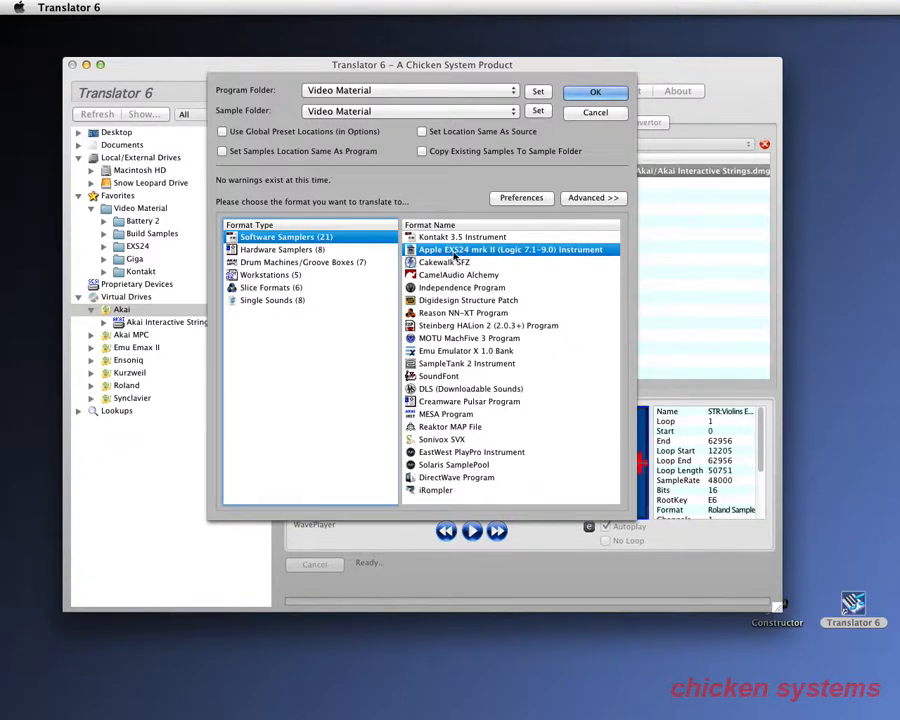
pyautogui.click(596, 92)
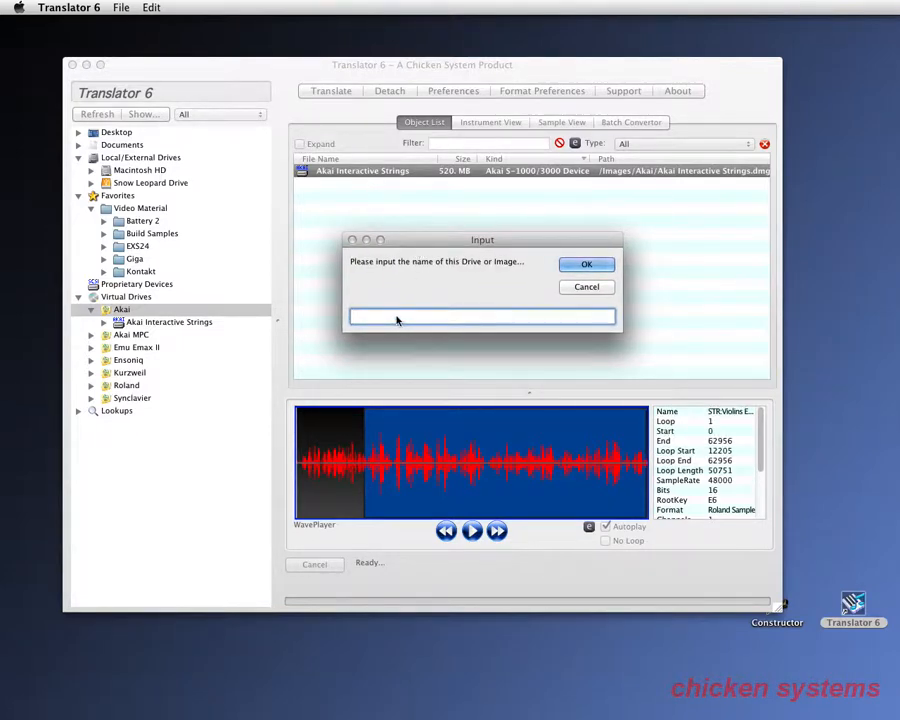
pyautogui.write('Interactive')
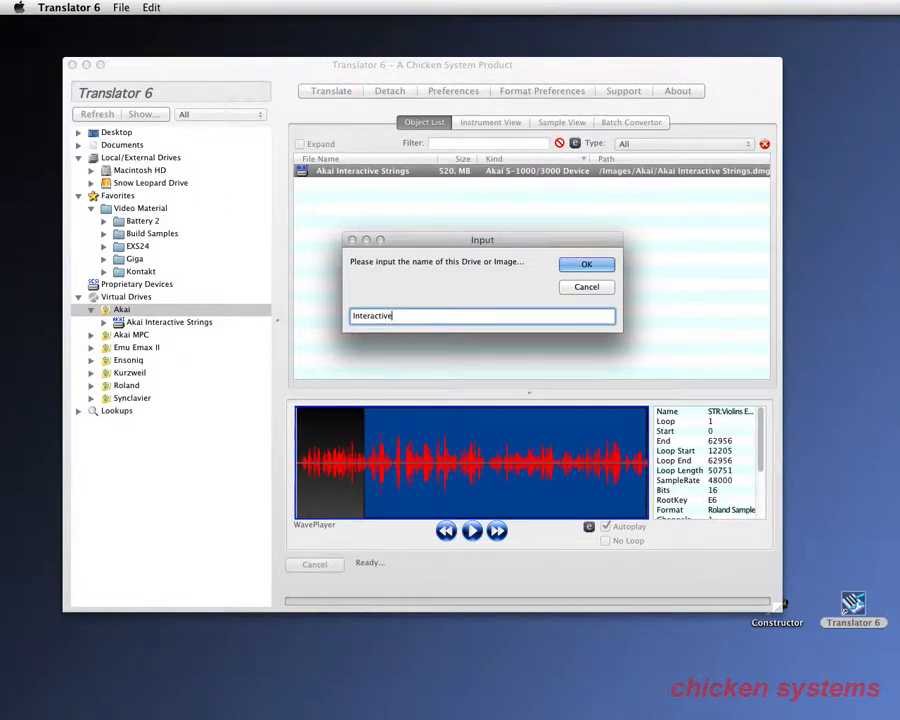
pyautogui.click(588, 264)
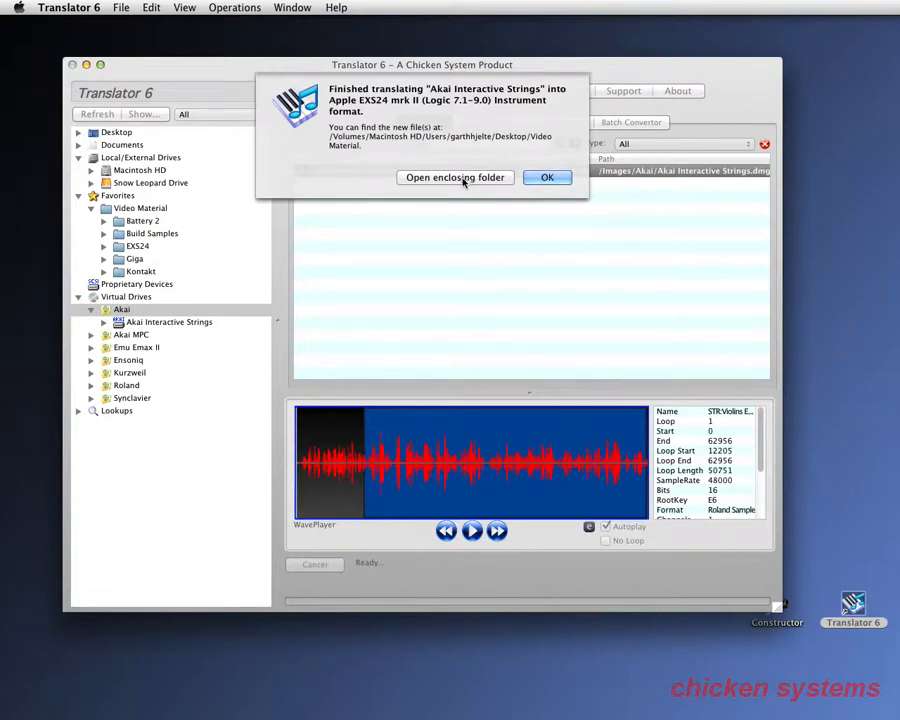
# Show the Interactive output folder in Finder, expanding Partition A and ENS MARCVLNS, then return to Translator's Akai drive.
pyautogui.click(548, 176)
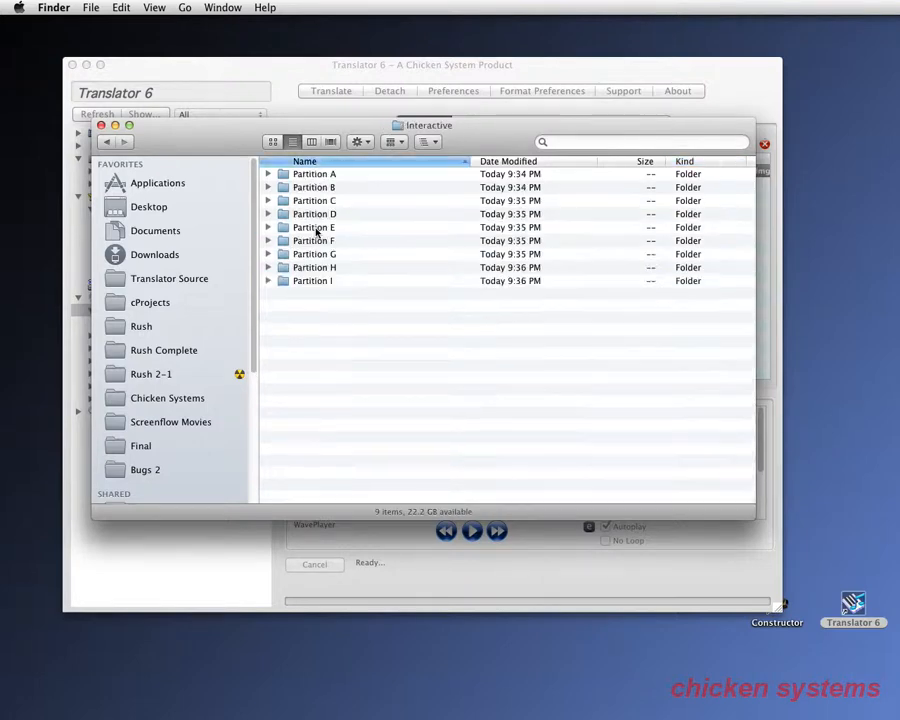
pyautogui.click(268, 174)
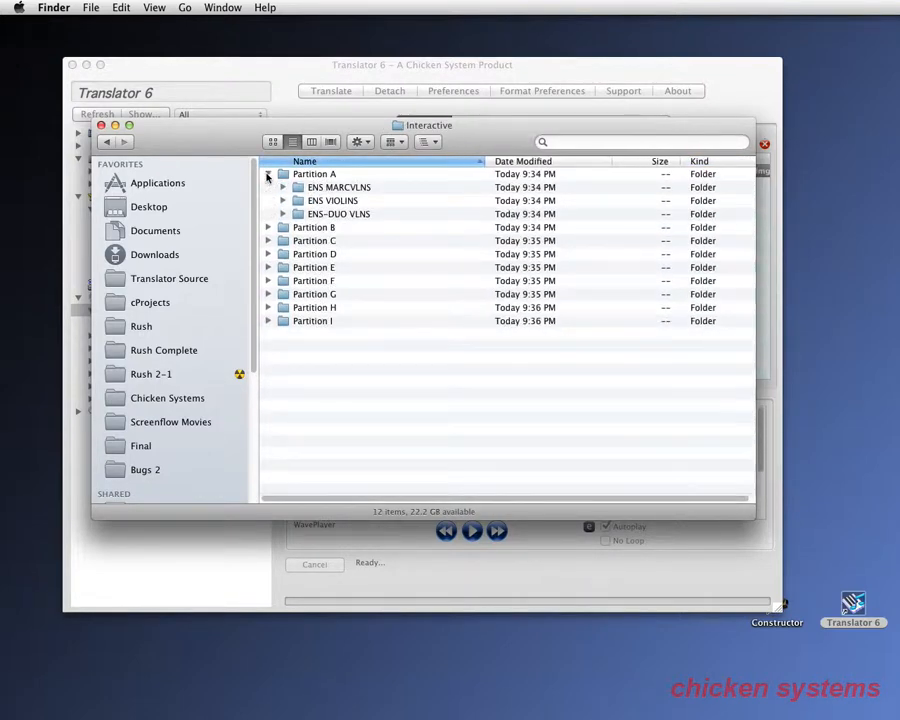
pyautogui.click(284, 188)
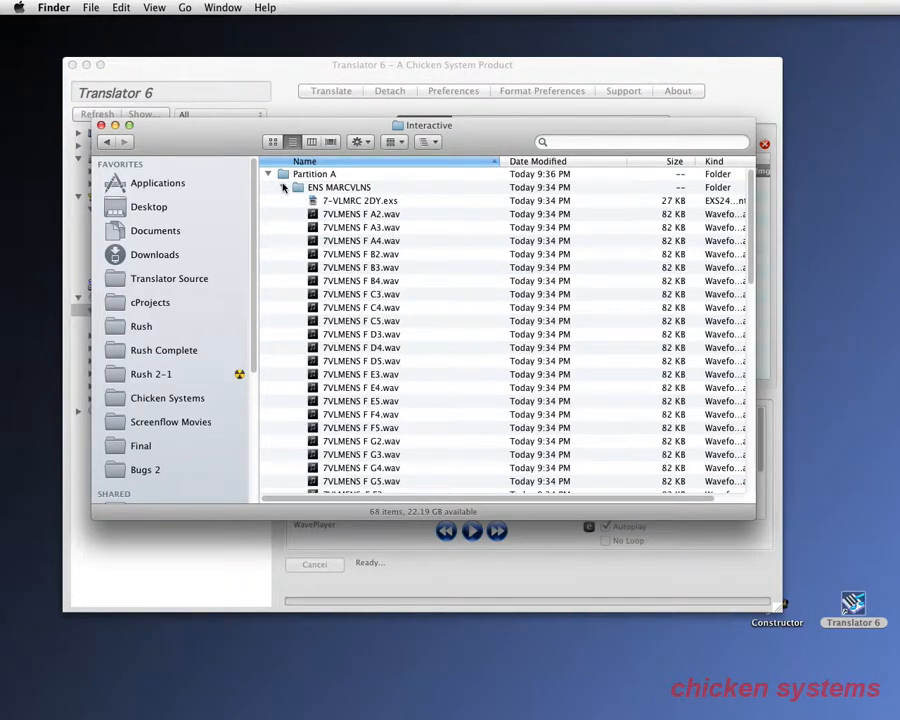
pyautogui.click(106, 140)
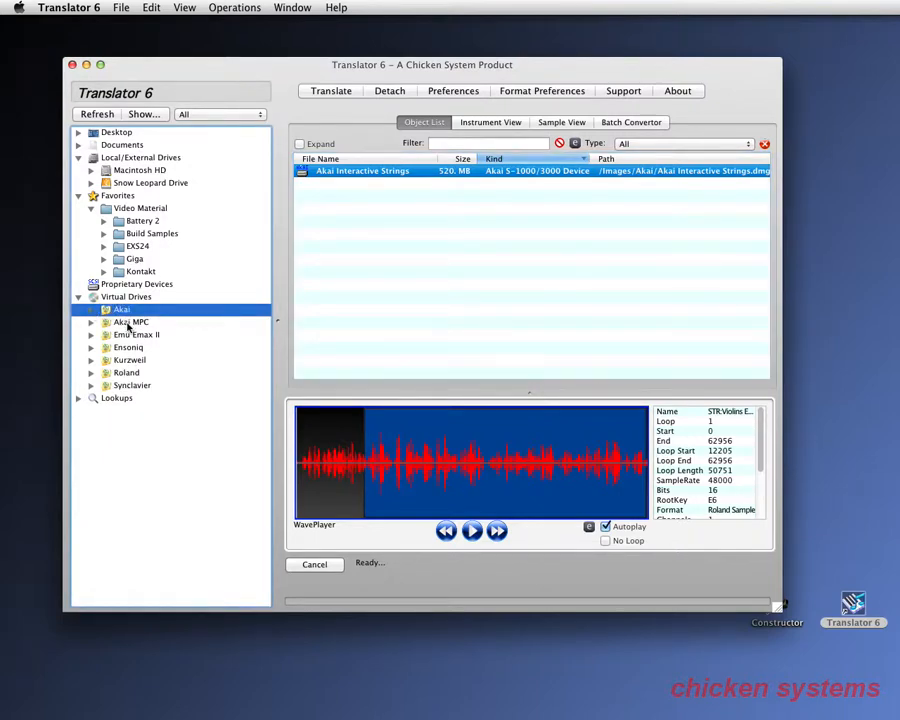
# Scroll the Akai MPC floppy images, open a Roger Horns floppy, then collapse the list.
pyautogui.click(130, 322)
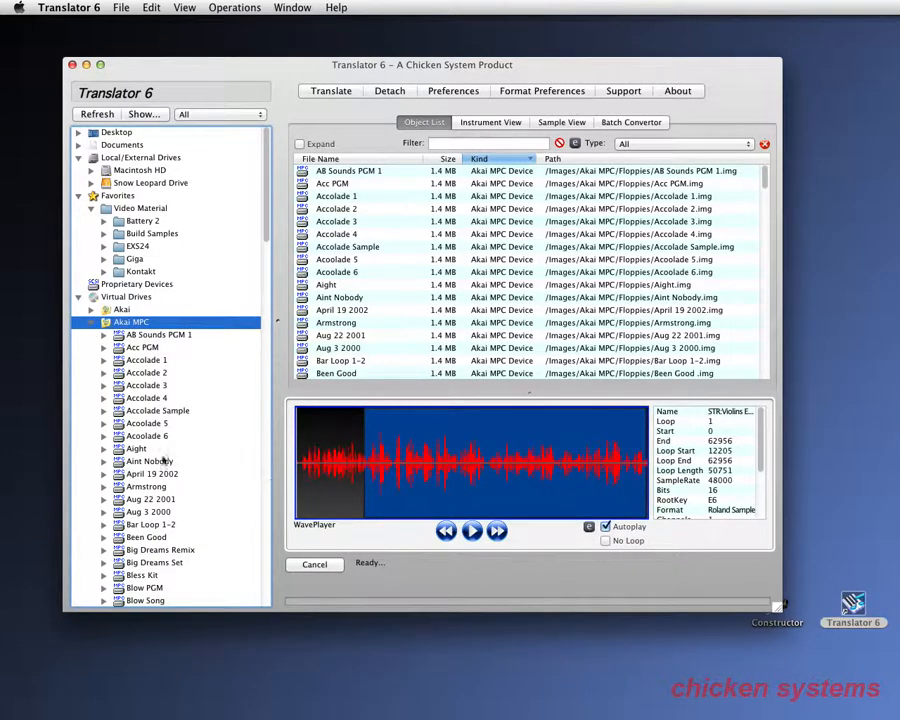
pyautogui.scroll(-3)
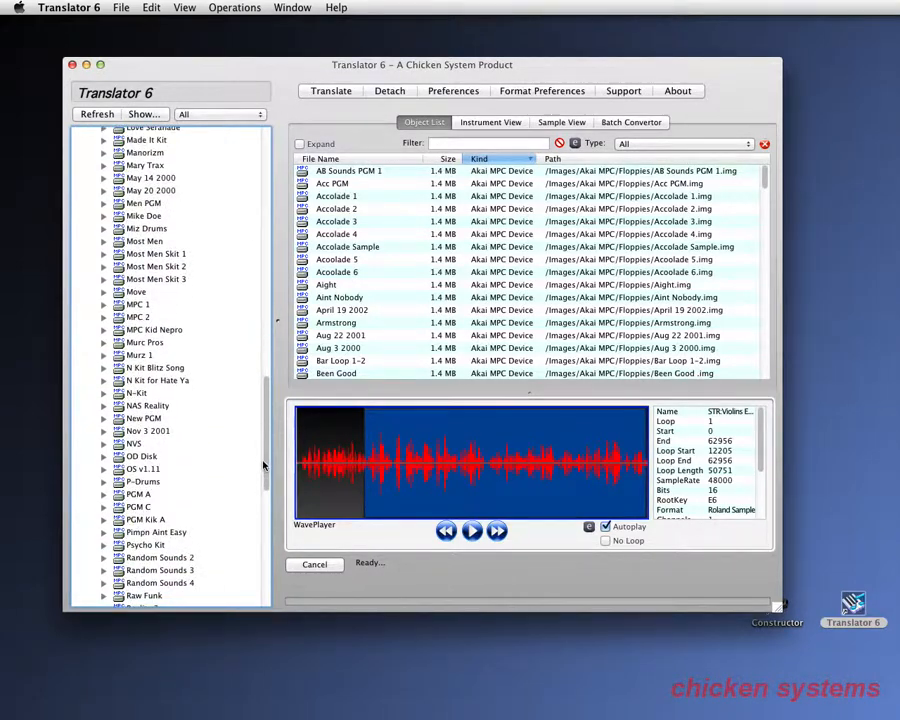
pyautogui.scroll(-3)
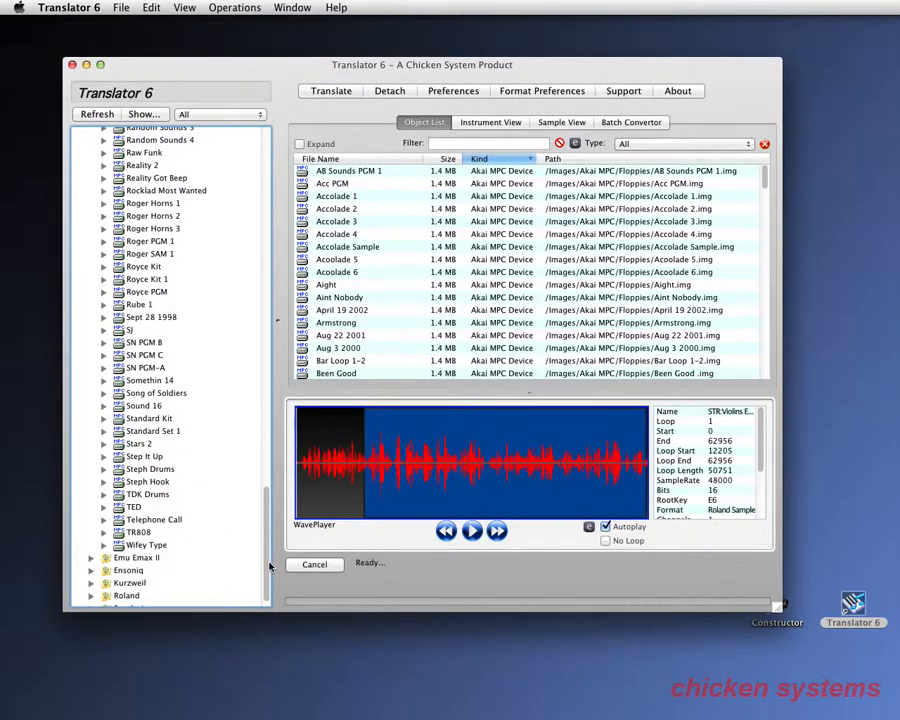
pyautogui.scroll(-3)
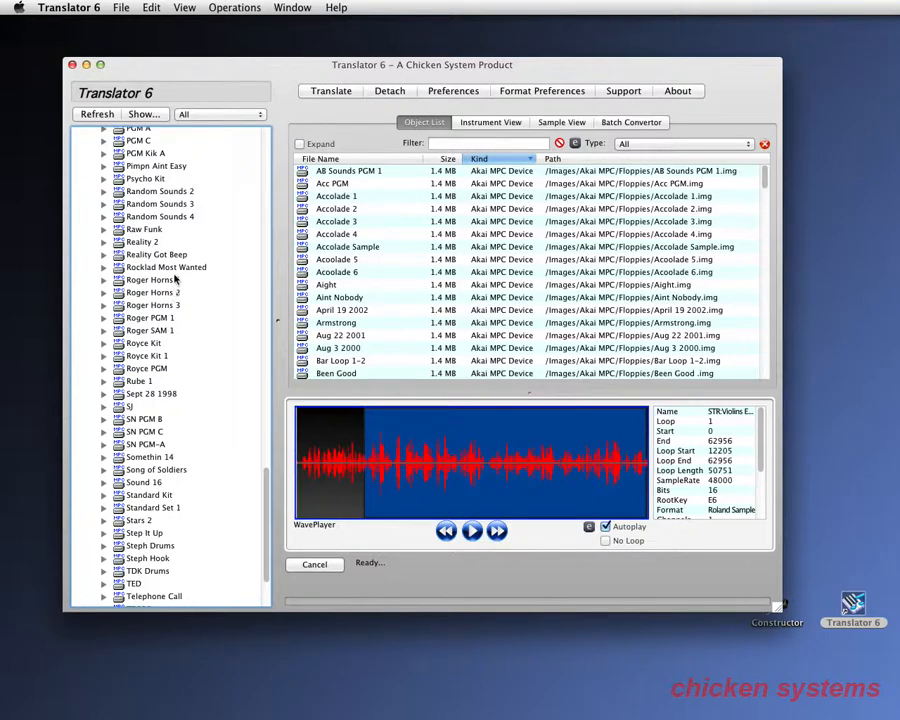
pyautogui.click(152, 280)
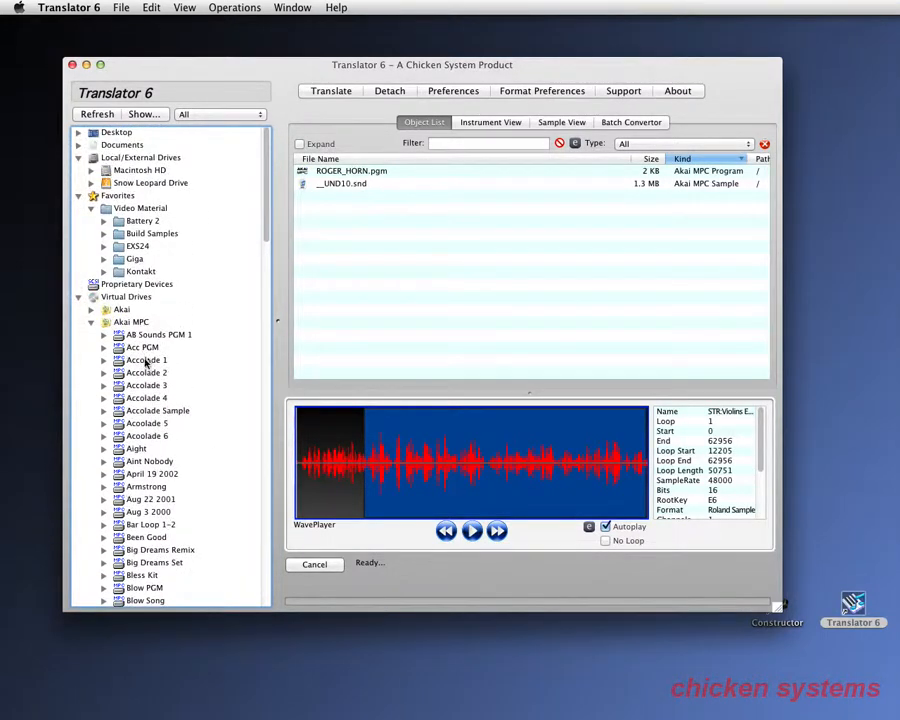
pyautogui.click(92, 320)
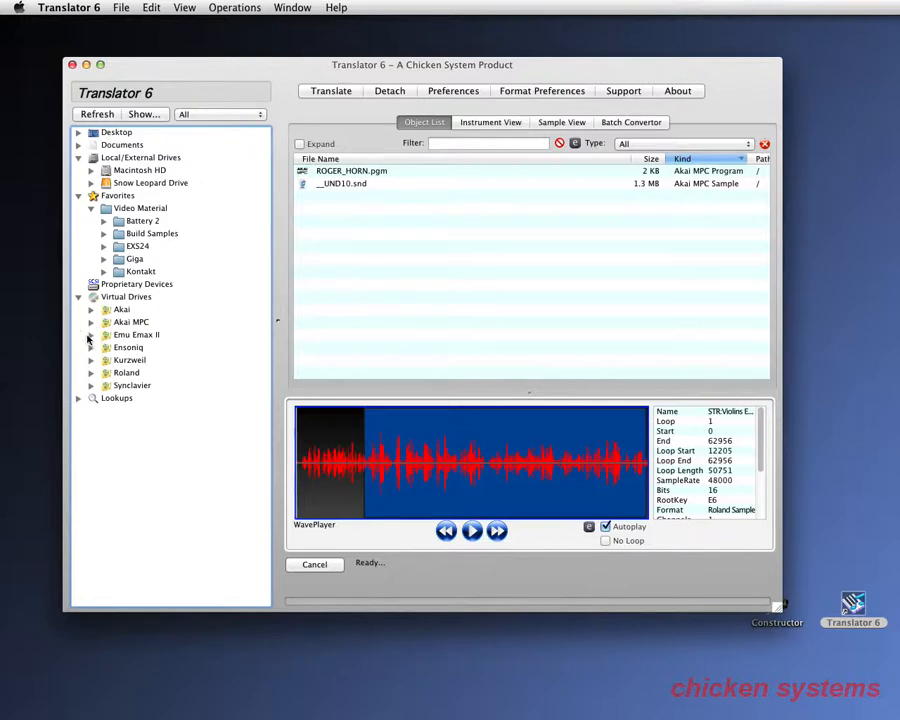
# Open the Emax 001 RockmanStrat bank and preview Sample 08 and Sample 13.
pyautogui.click(92, 334)
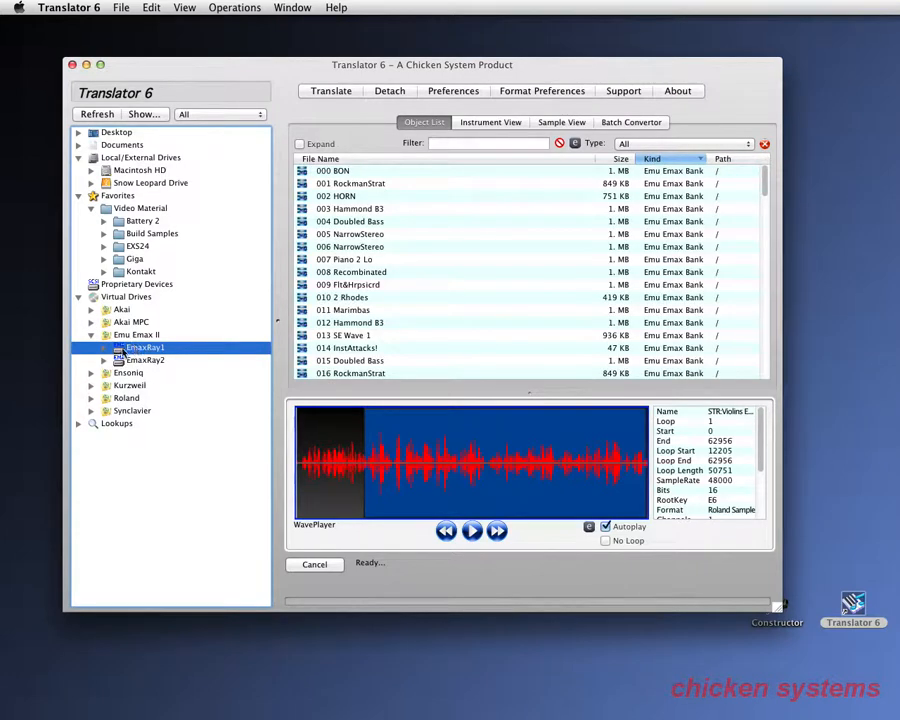
pyautogui.click(116, 348)
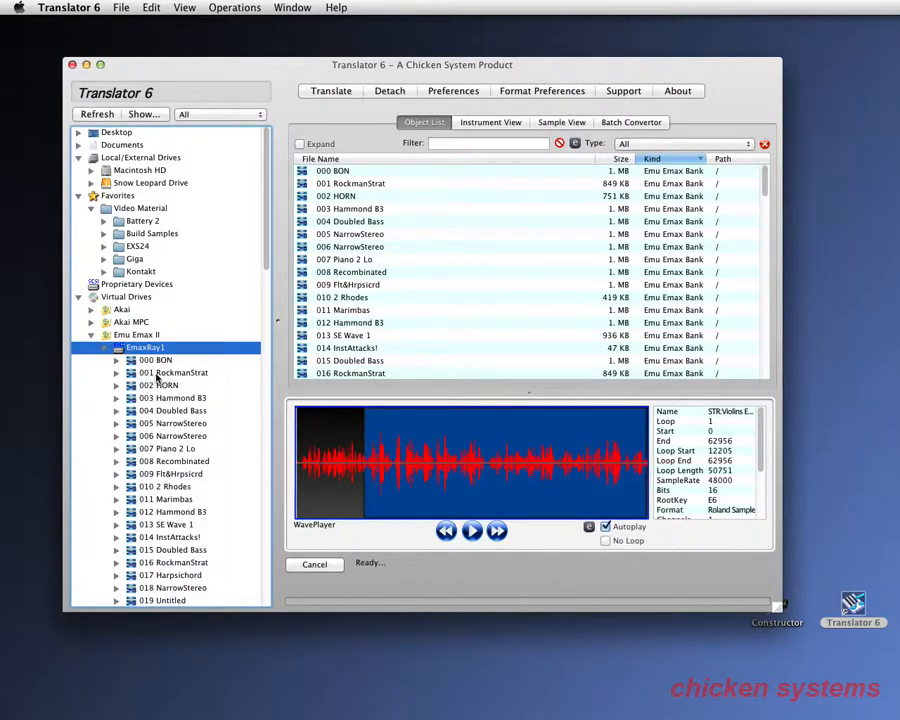
pyautogui.click(172, 372)
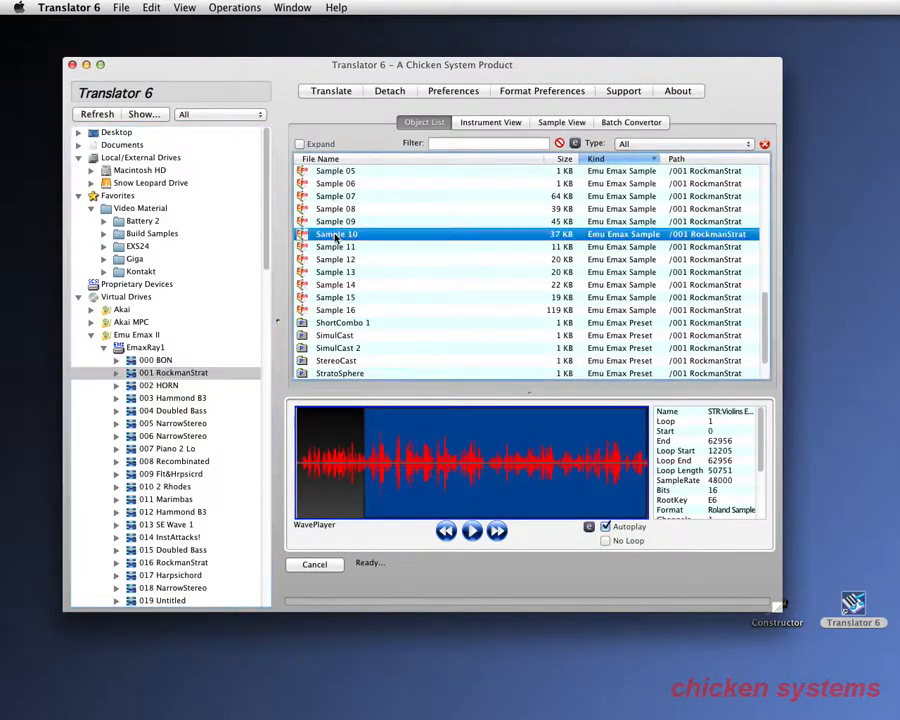
pyautogui.click(336, 208)
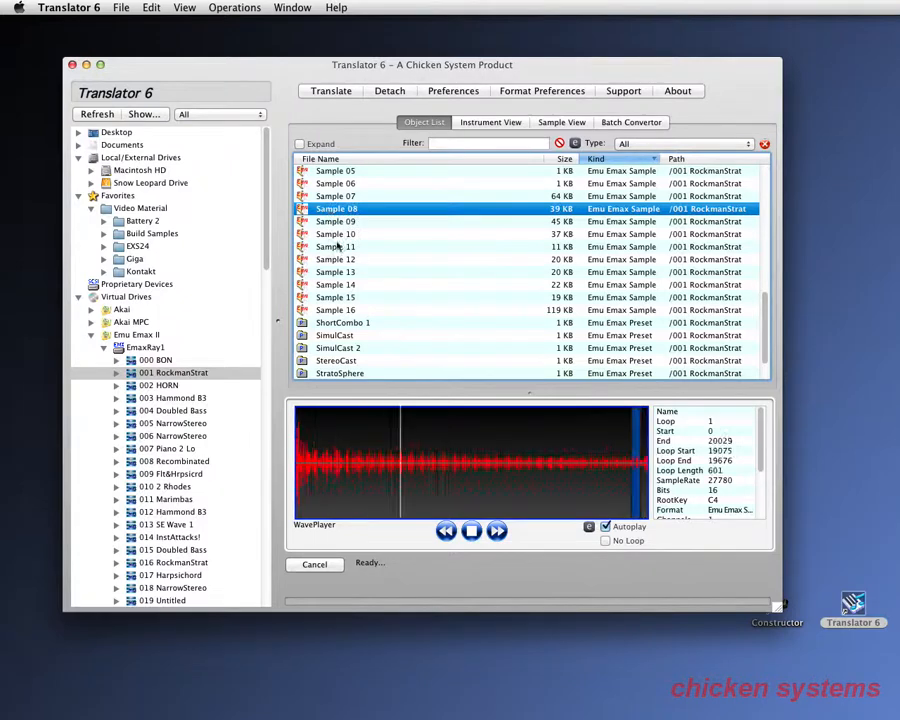
pyautogui.click(336, 272)
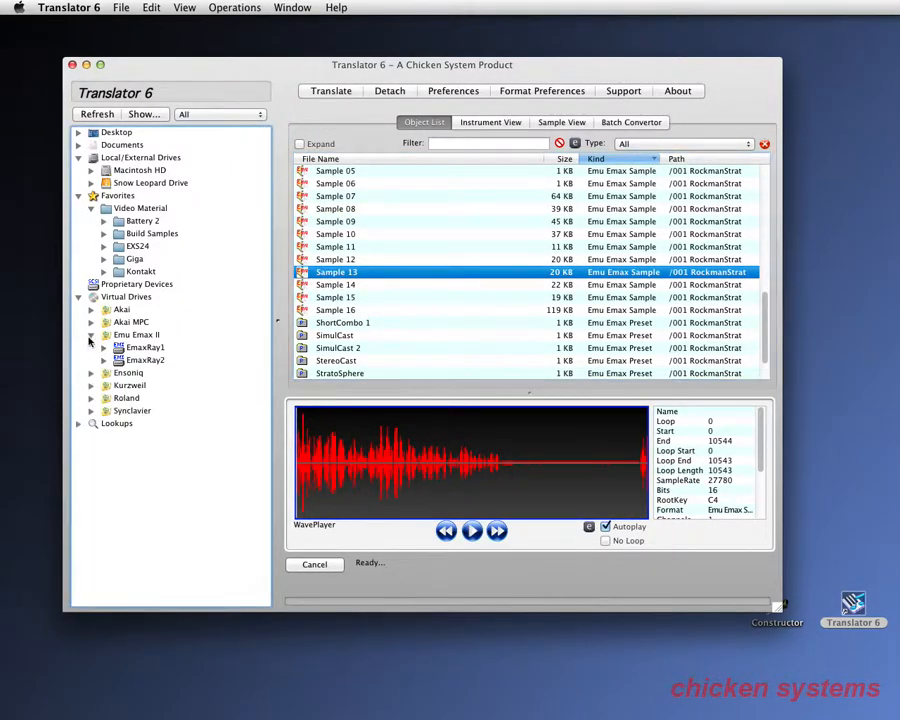
# Look into the Synclavier disk images, then expand the Ensoniq drive's disks.
pyautogui.click(134, 384)
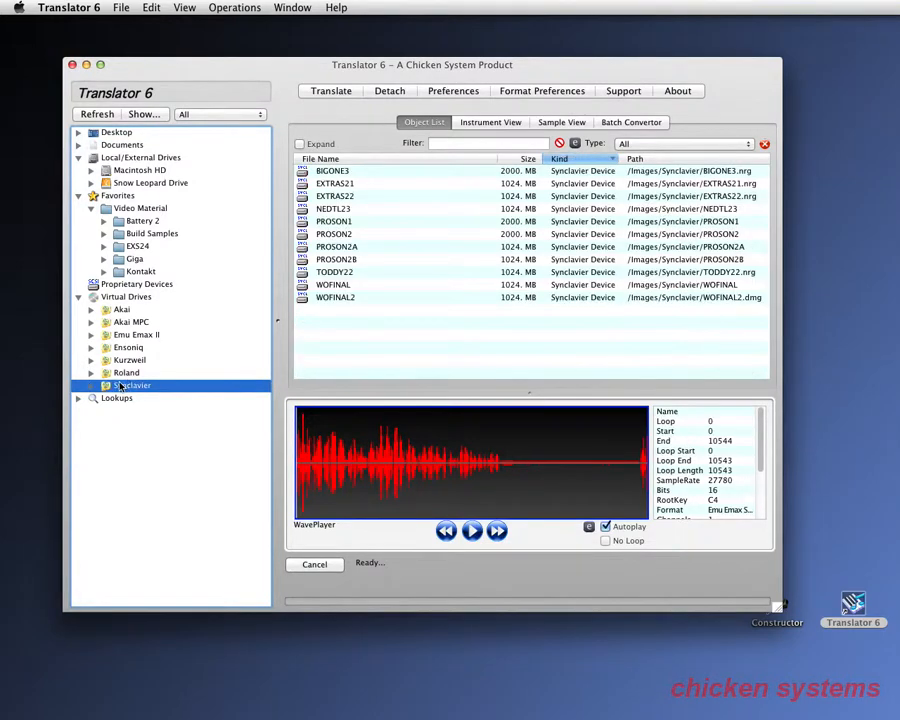
pyautogui.click(80, 384)
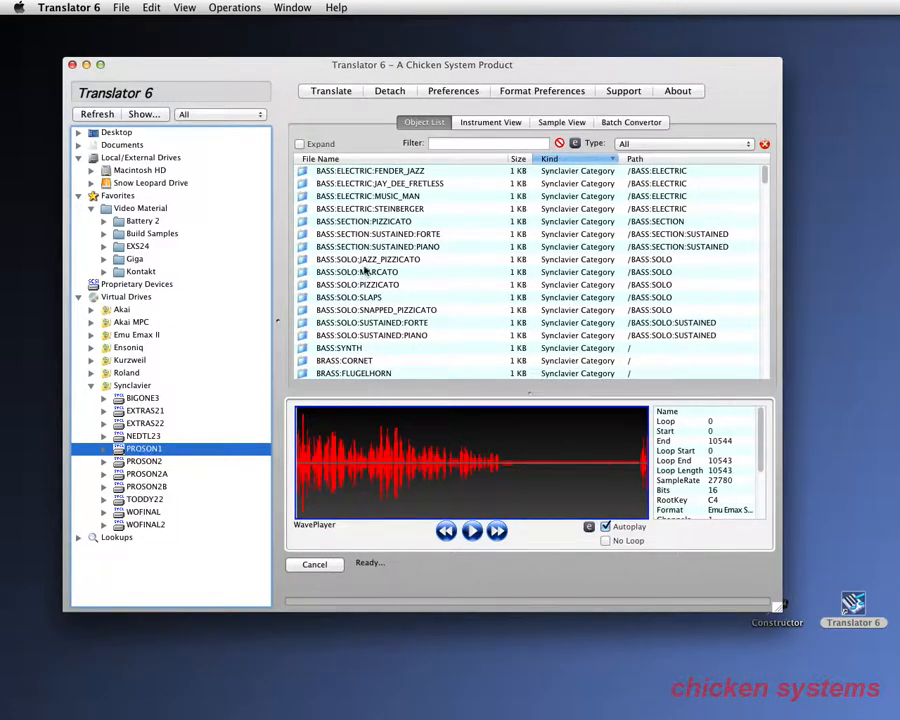
pyautogui.click(92, 384)
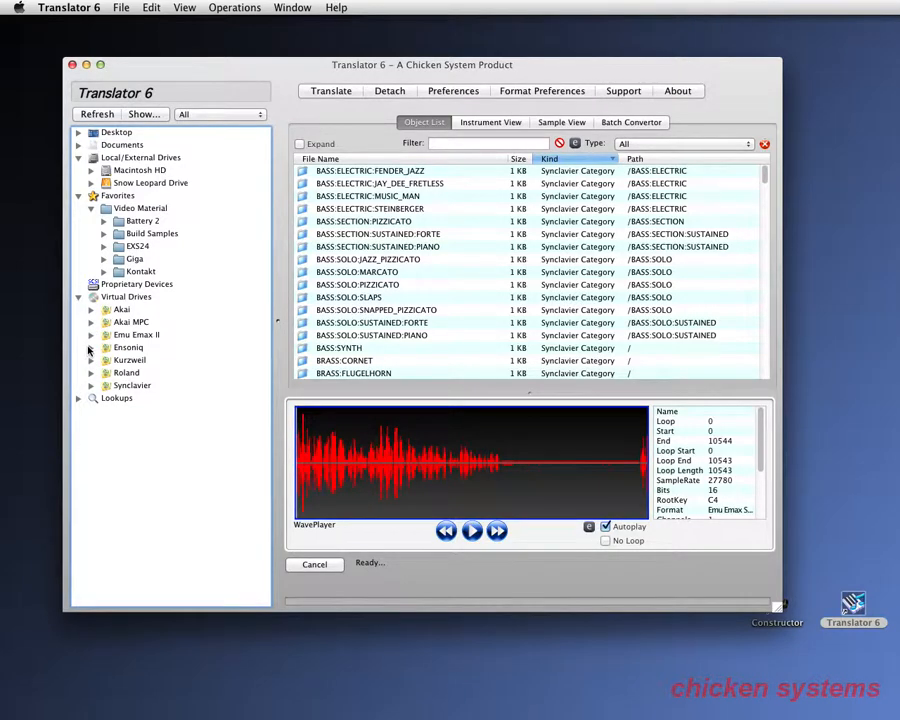
pyautogui.click(92, 348)
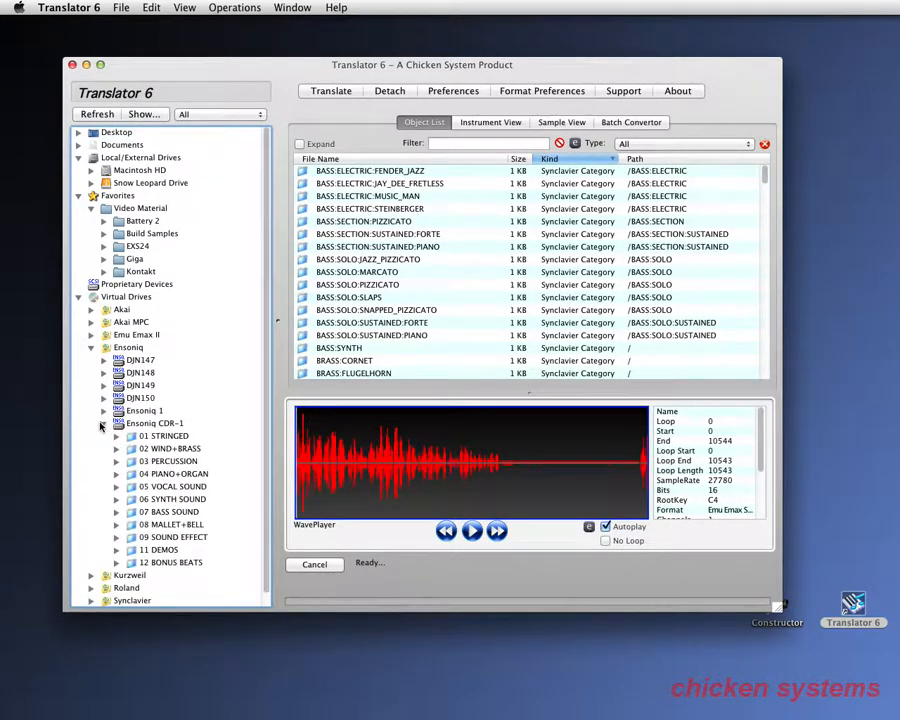
# Translate 01 ACOUSTIC PNO to a Kontakt 5.5 Instrument in the Kontakt folder.
pyautogui.click(172, 472)
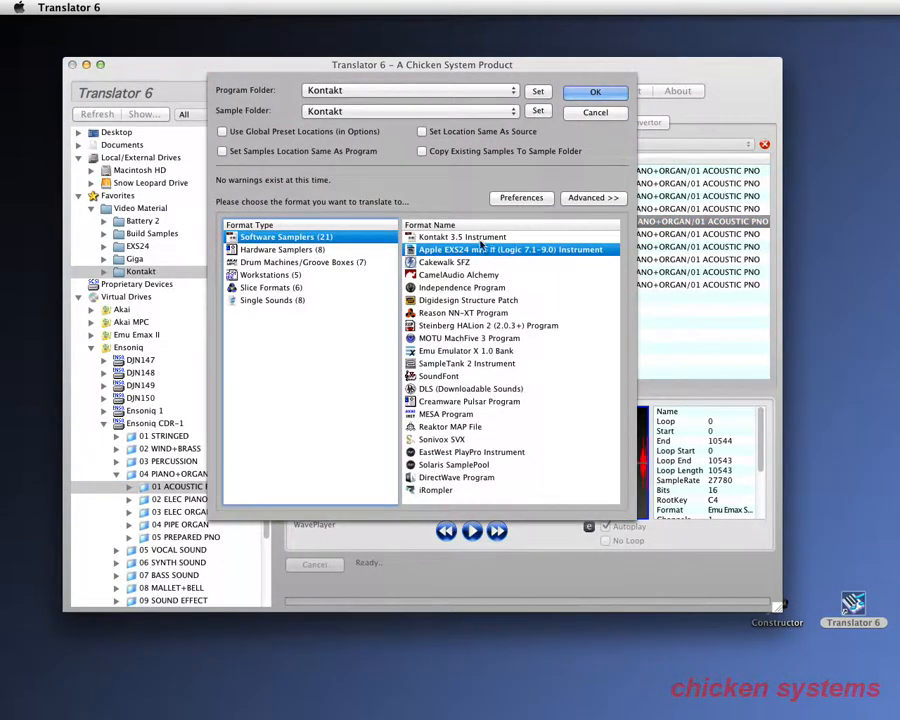
pyautogui.click(466, 236)
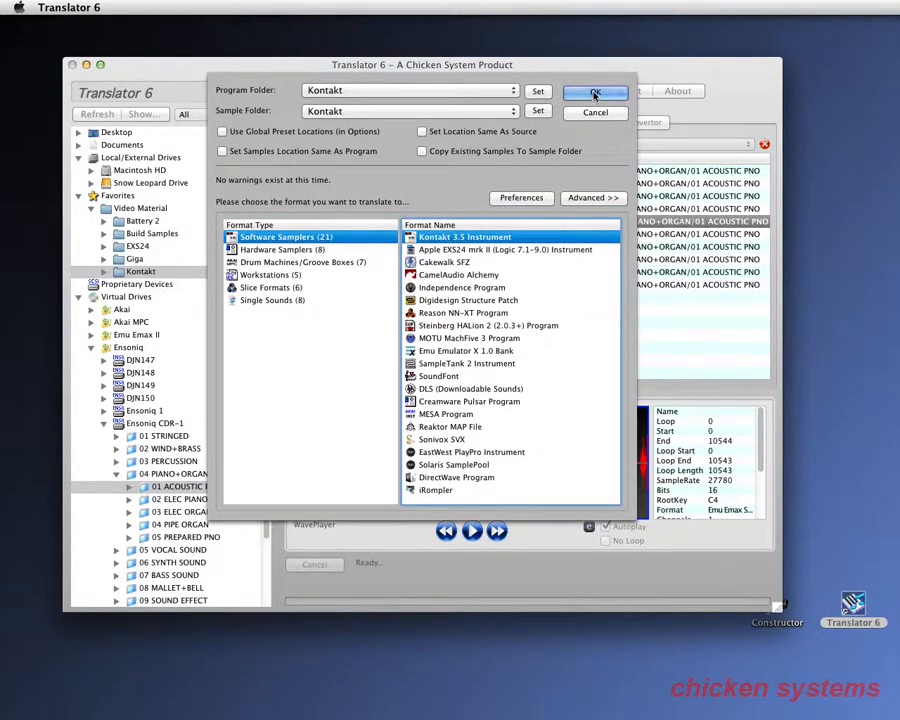
pyautogui.click(596, 92)
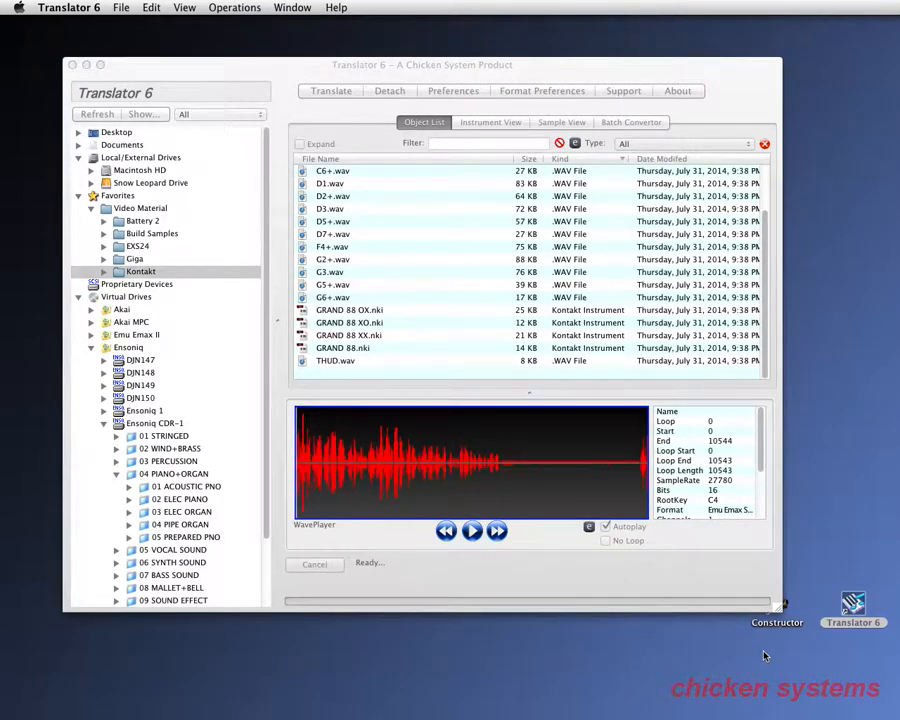
pyautogui.moveTo(658, 592)
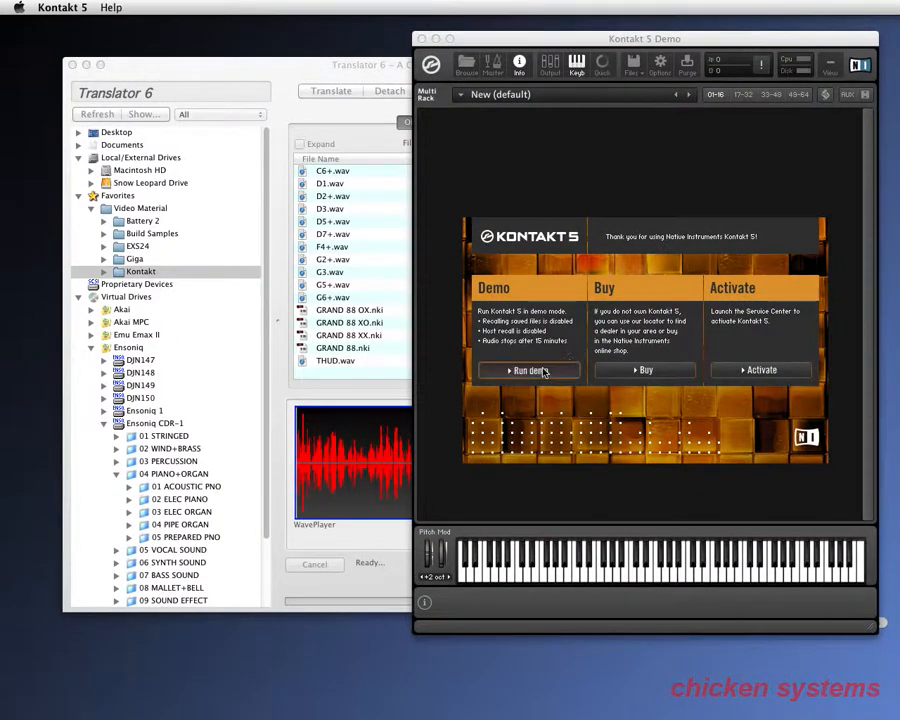
# Run the Kontakt 5 demo and load the converted GRAND 88.nki instrument.
pyautogui.click(528, 370)
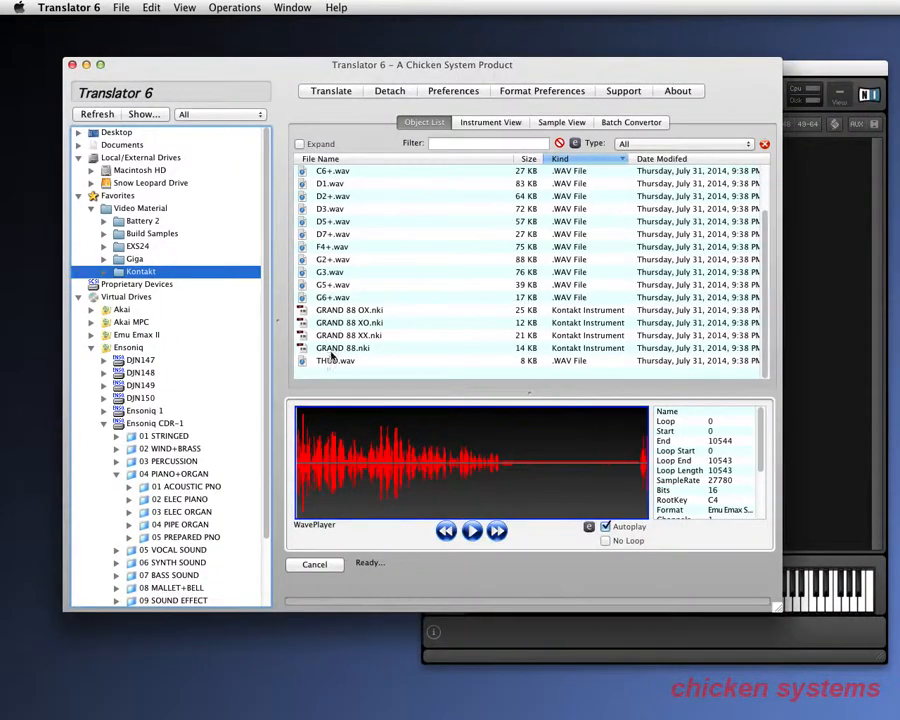
pyautogui.click(344, 348)
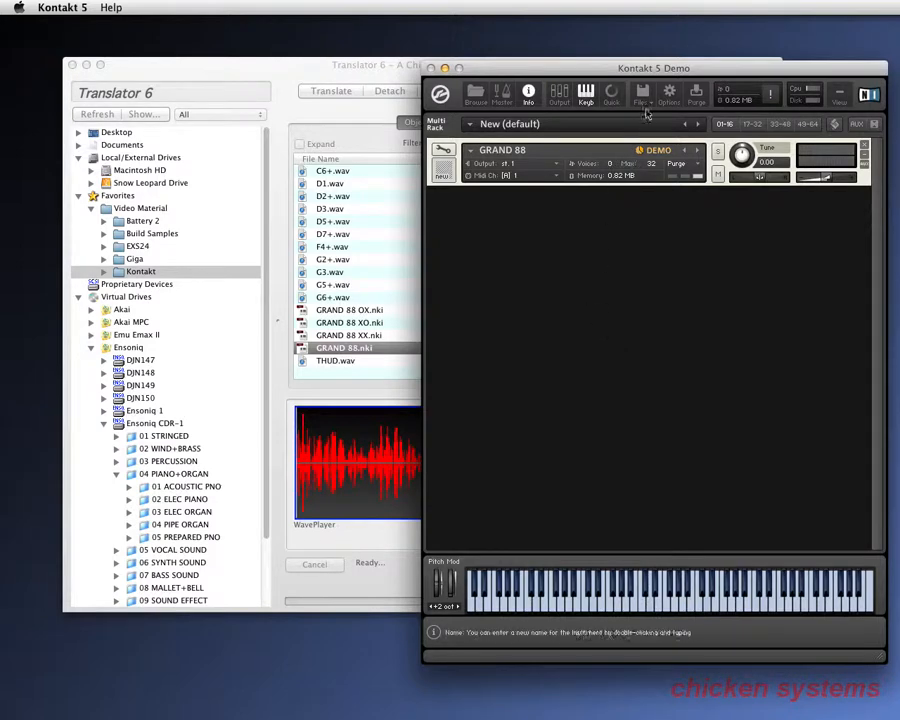
# Set Kontakt's audio output device to Built-in in Options > Audio.
pyautogui.click(668, 94)
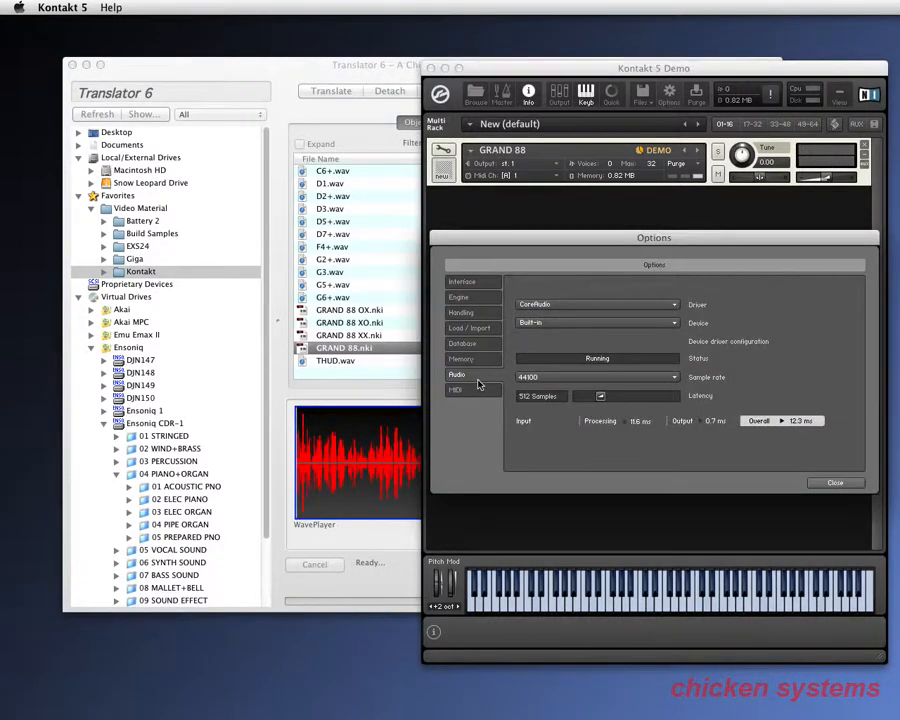
pyautogui.click(596, 322)
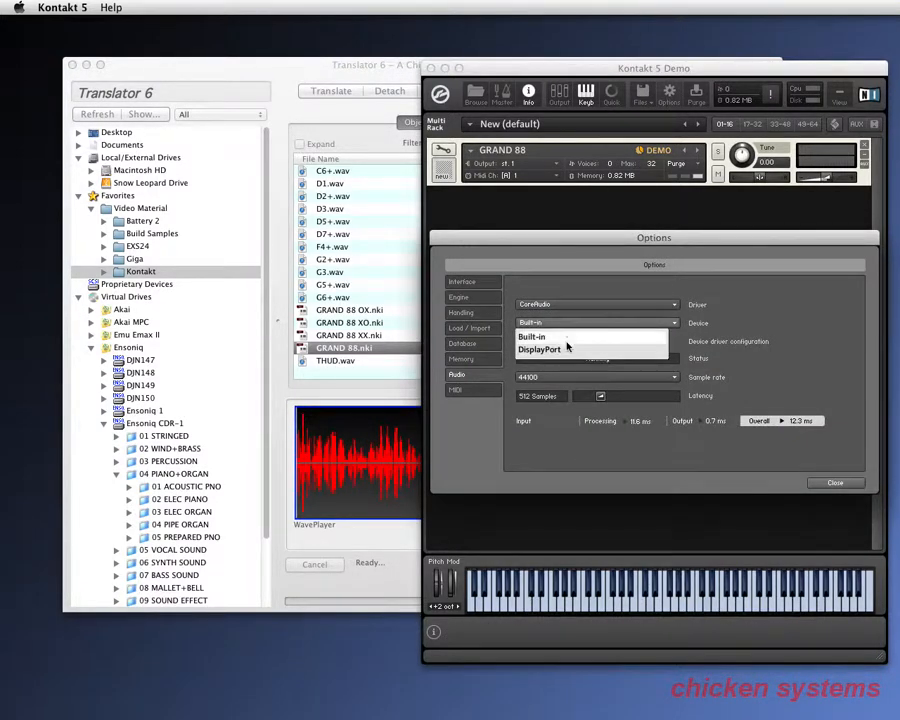
pyautogui.click(836, 482)
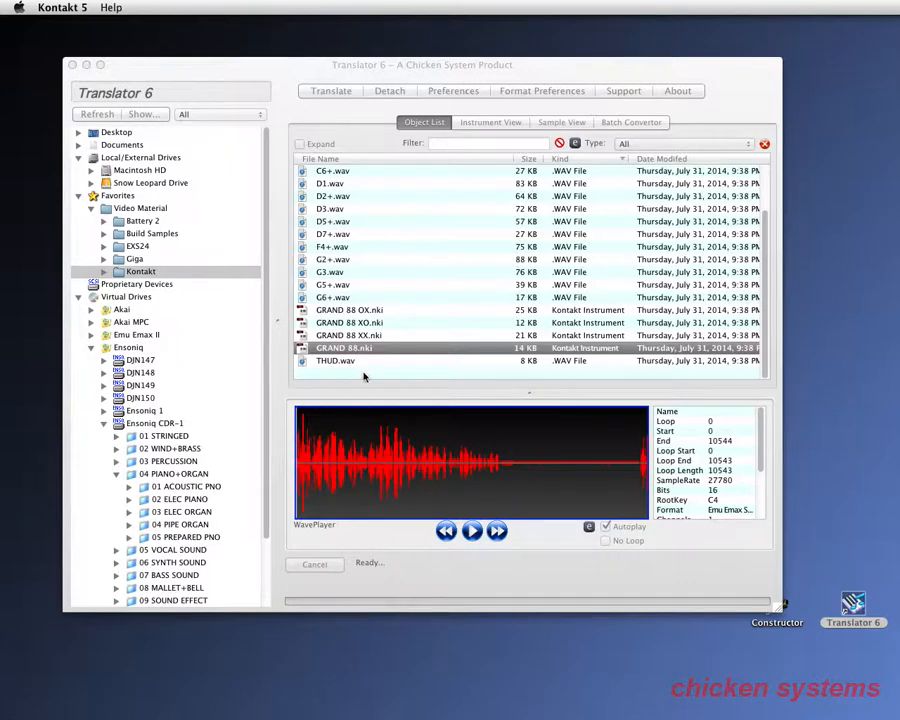
# Review the Kontakt folder's converted files, then list the Giga folder's GigaStudio instruments.
pyautogui.click(336, 360)
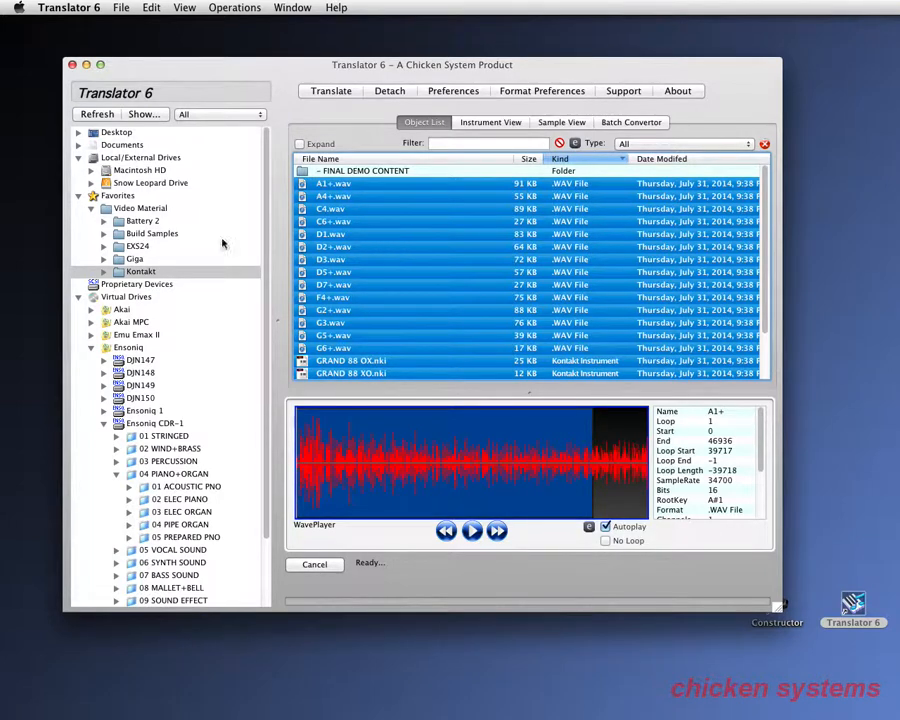
pyautogui.click(136, 258)
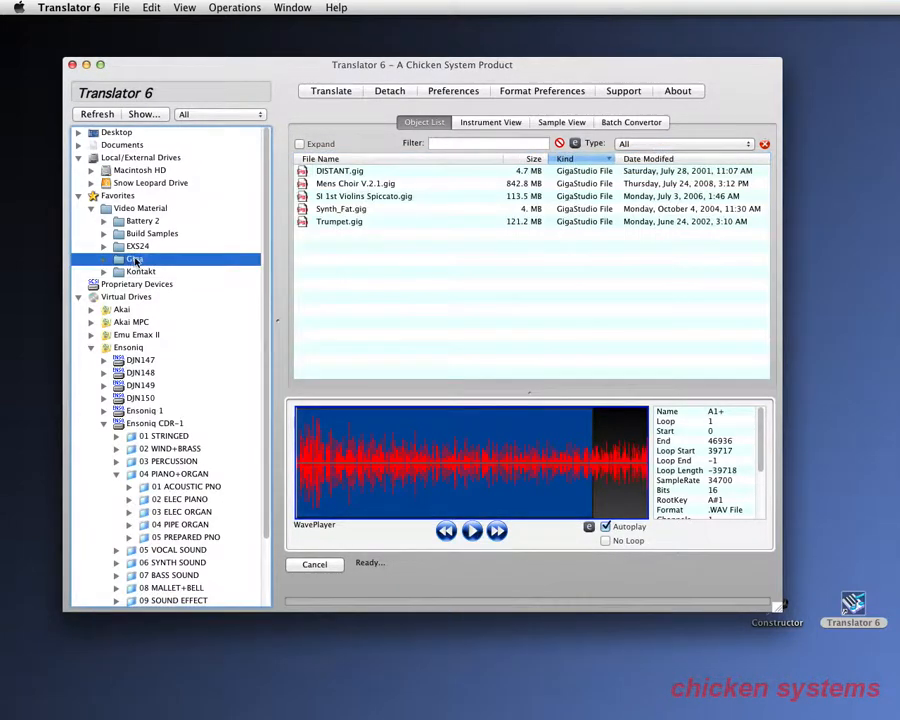